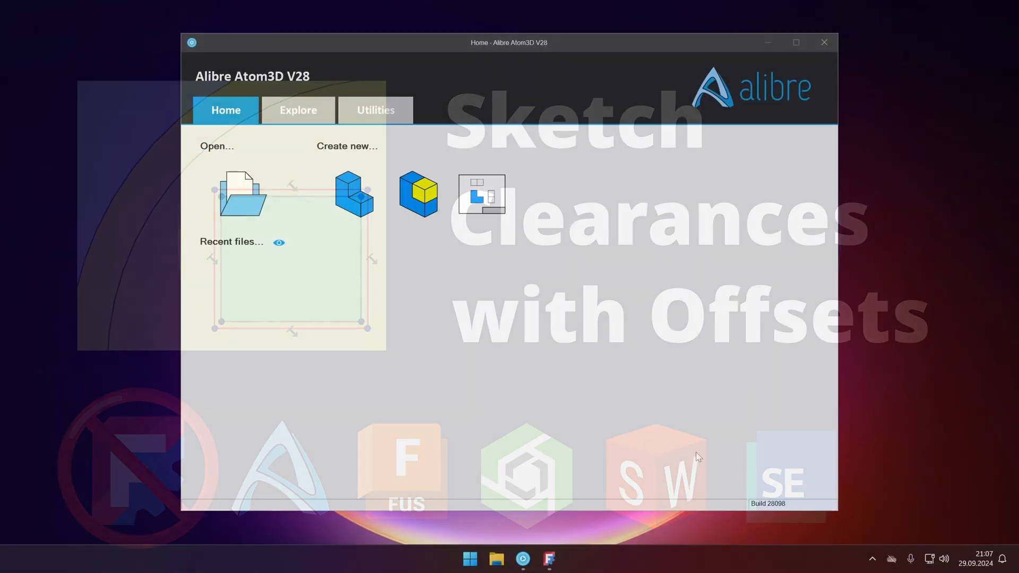
Create a new assembly with the default name, dismissing the insert-file browser.
left_click(355, 194)
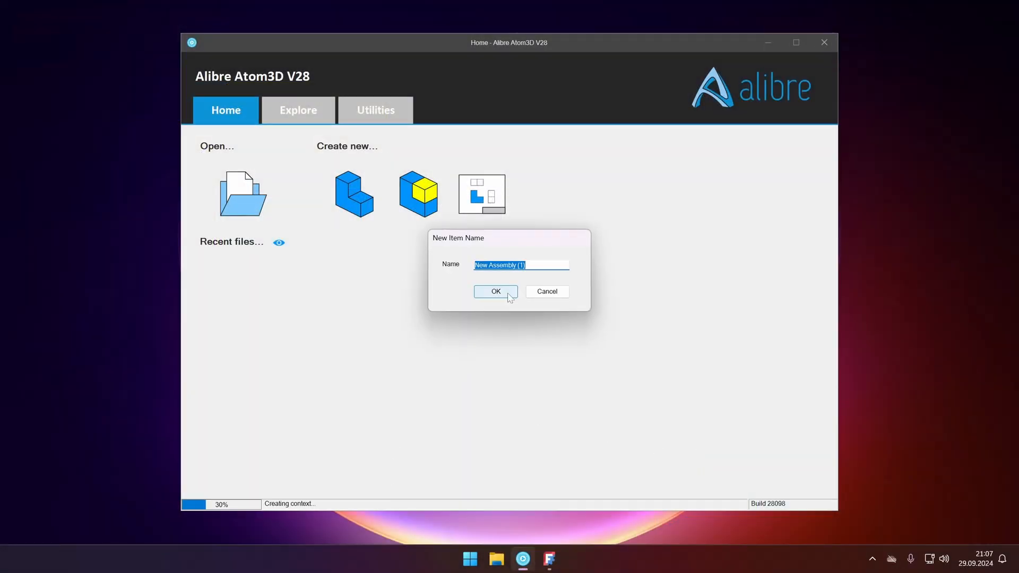
left_click(496, 291)
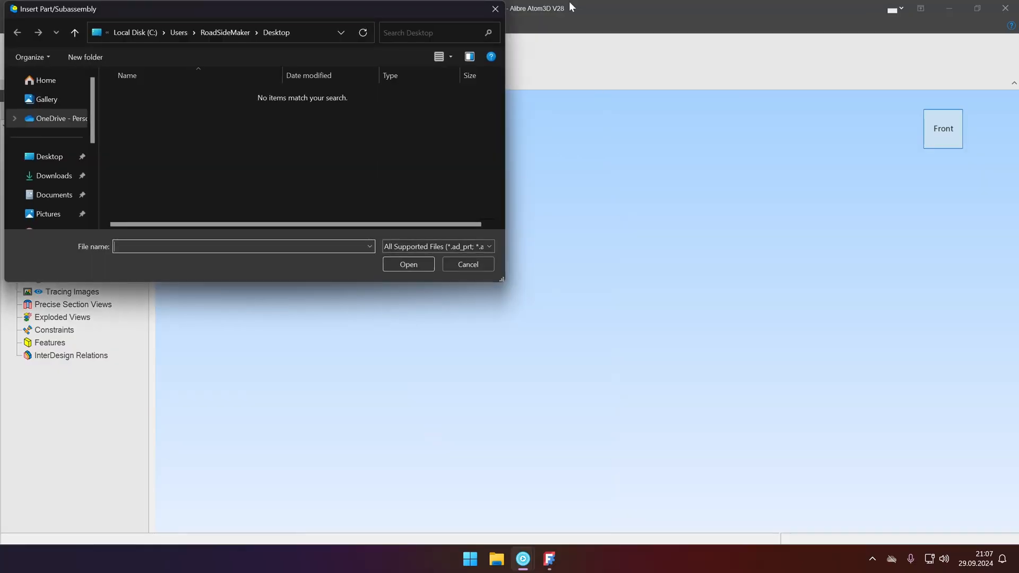
left_click(467, 264)
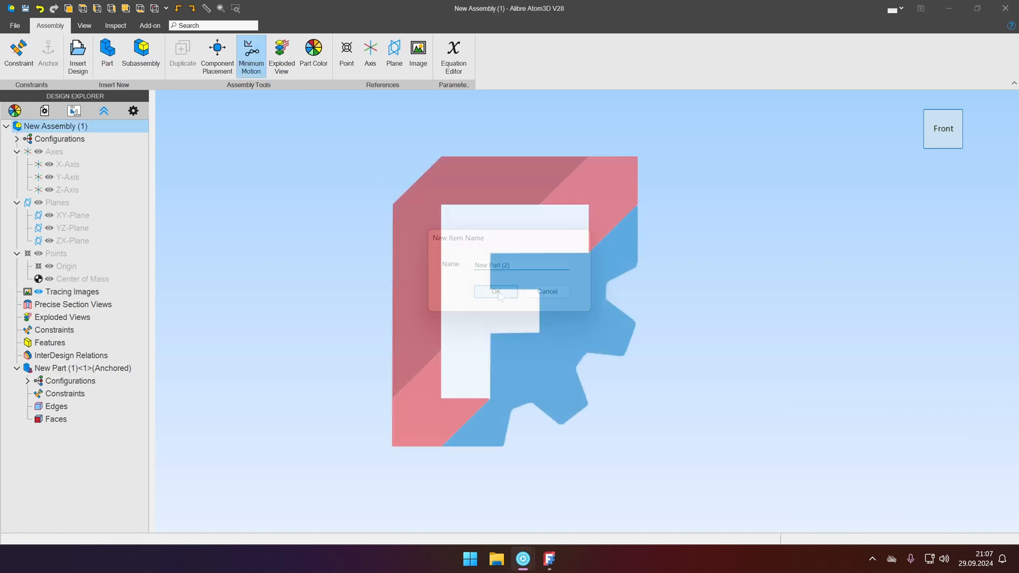
Insert New Part (1) and New Part (2) with default names and return to the assembly.
left_click(496, 290)
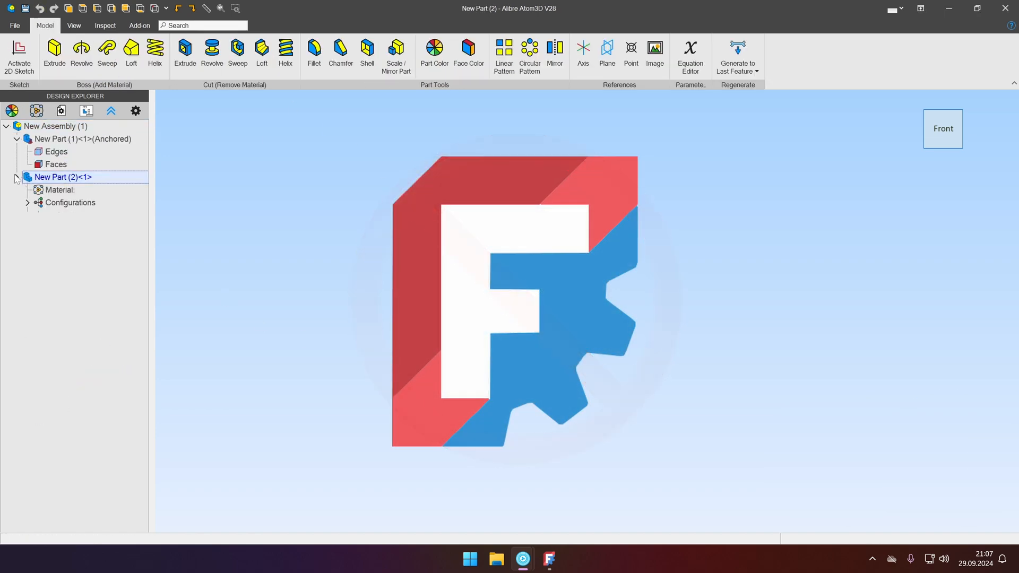
right_click(49, 127)
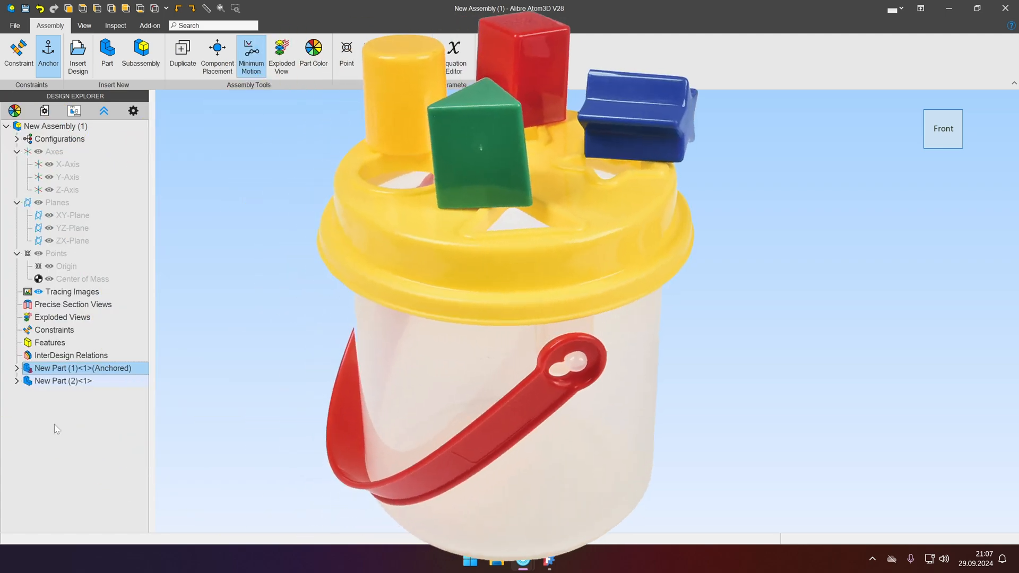
right_click(83, 368)
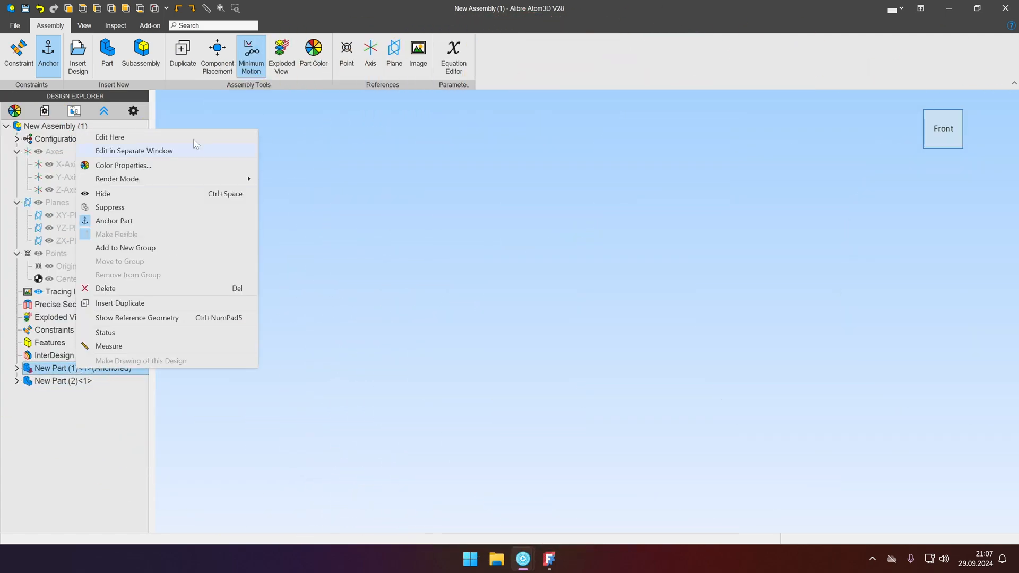
Edit New Part (1) and start a 2D sketch with a rectangle and circle in two quadrants.
left_click(110, 137)
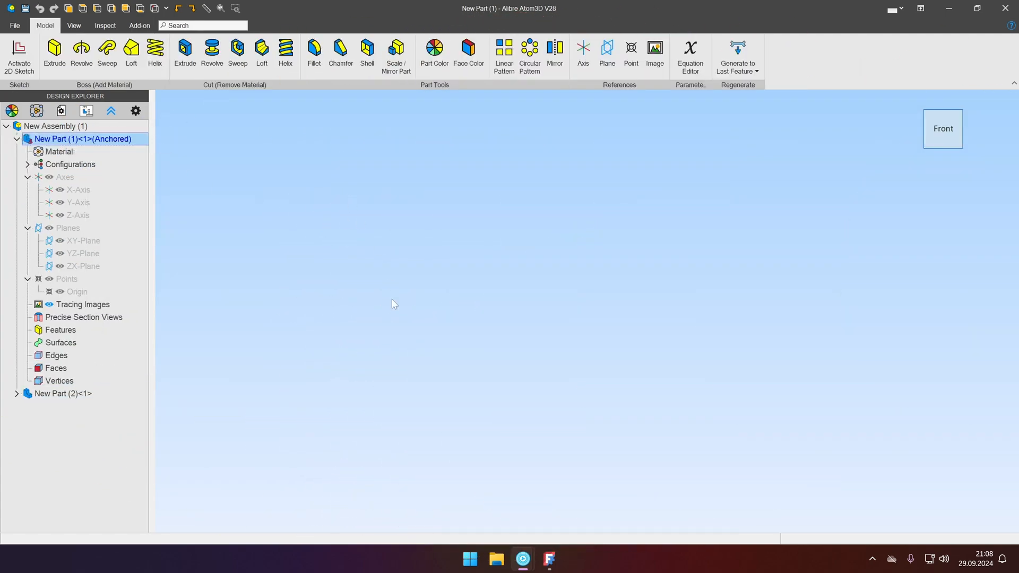
left_click(18, 55)
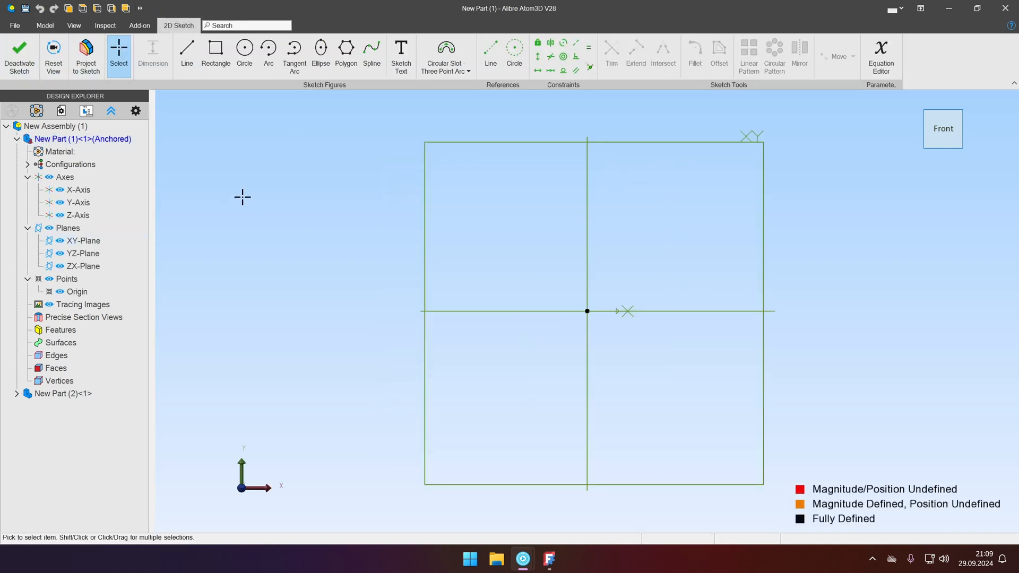
mouse_move(240, 94)
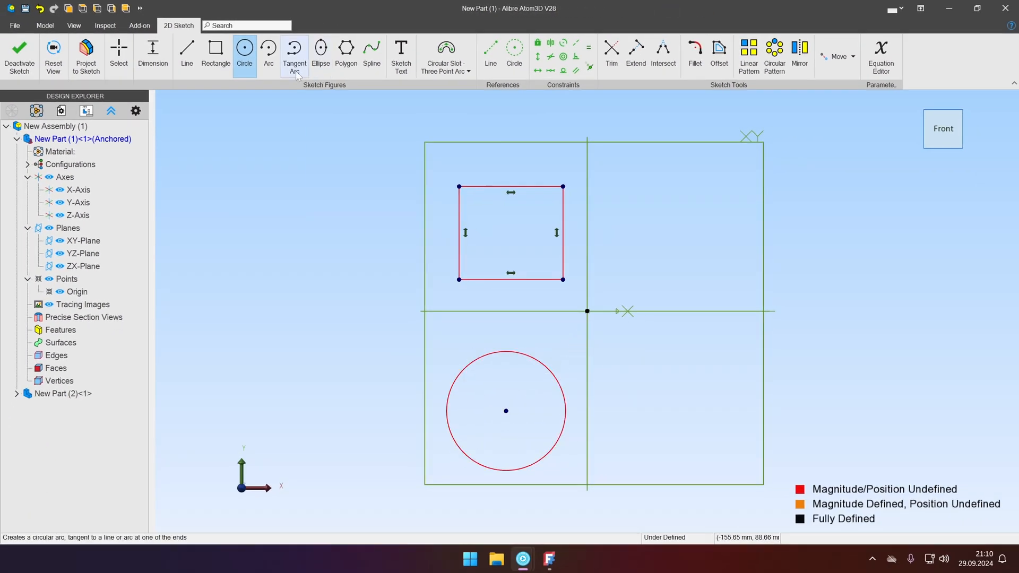
left_click(346, 51)
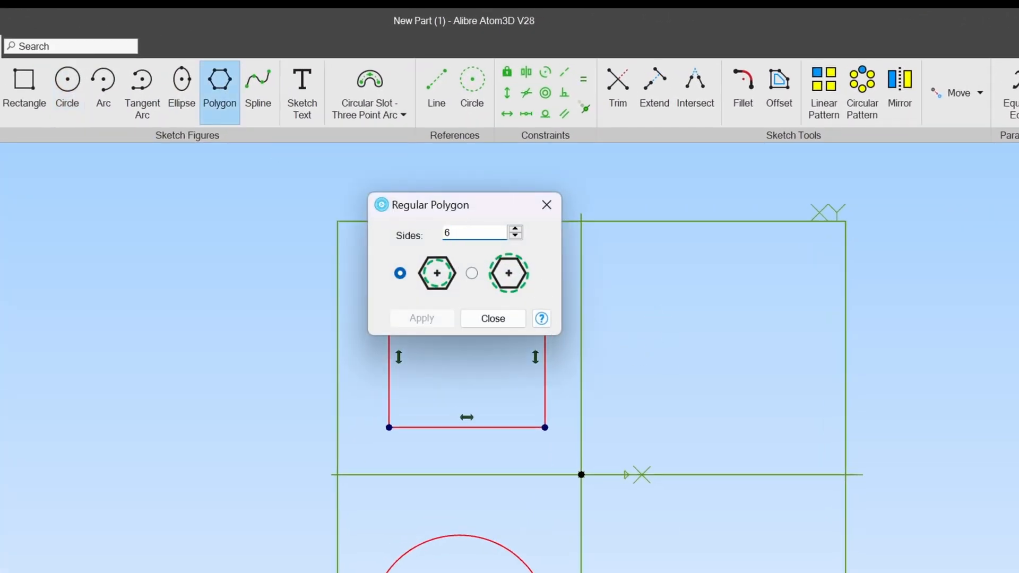
mouse_move(734, 359)
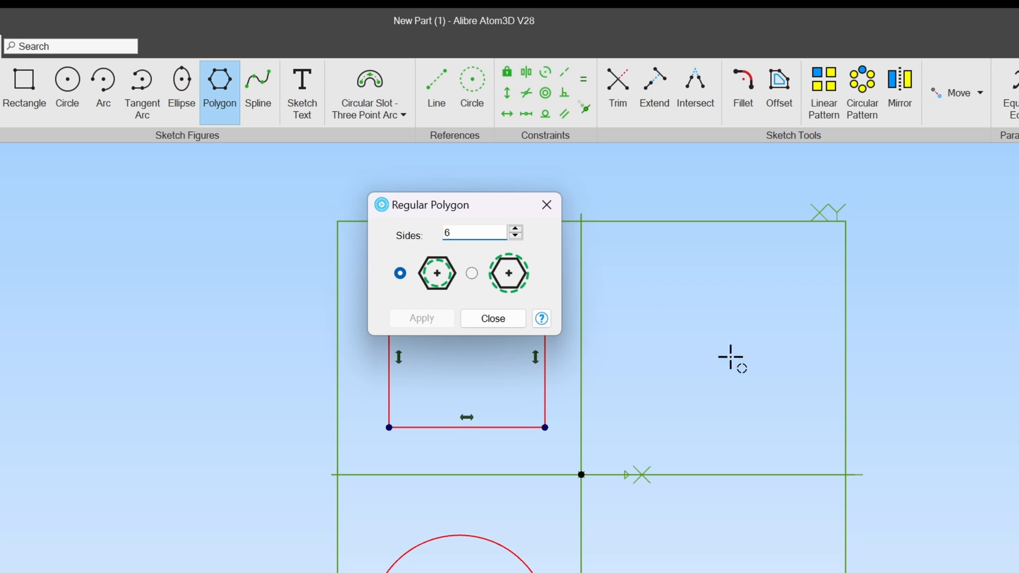
Draw a hexagon and a triangle in the remaining quadrants using the polygon tool.
left_click(422, 318)
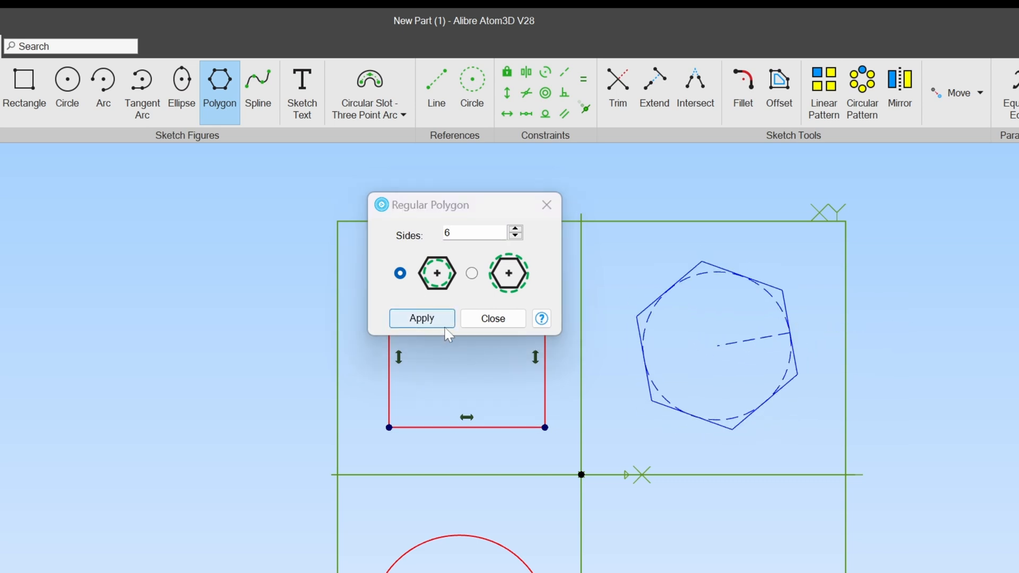
left_click(514, 237)
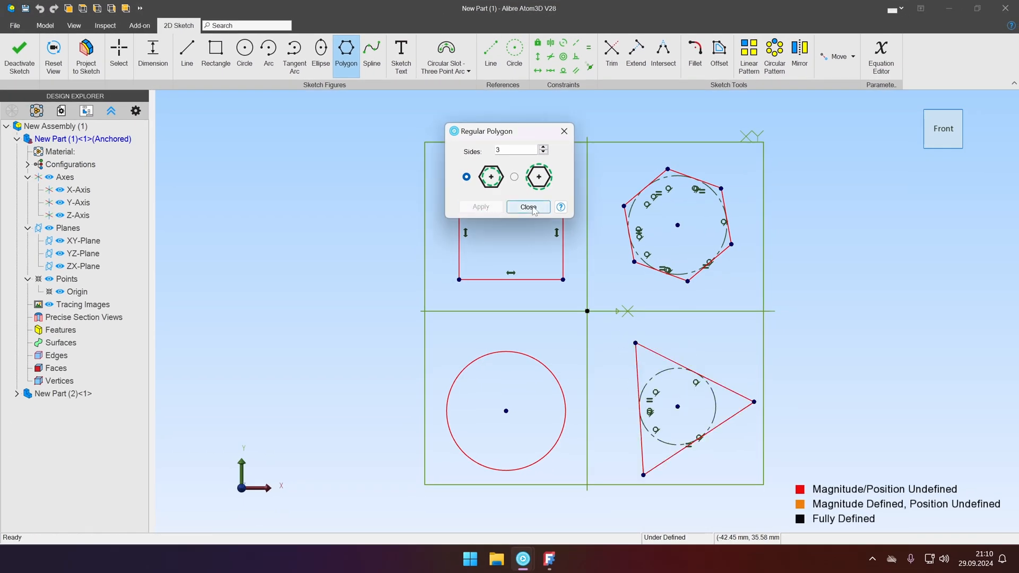
left_click(528, 207)
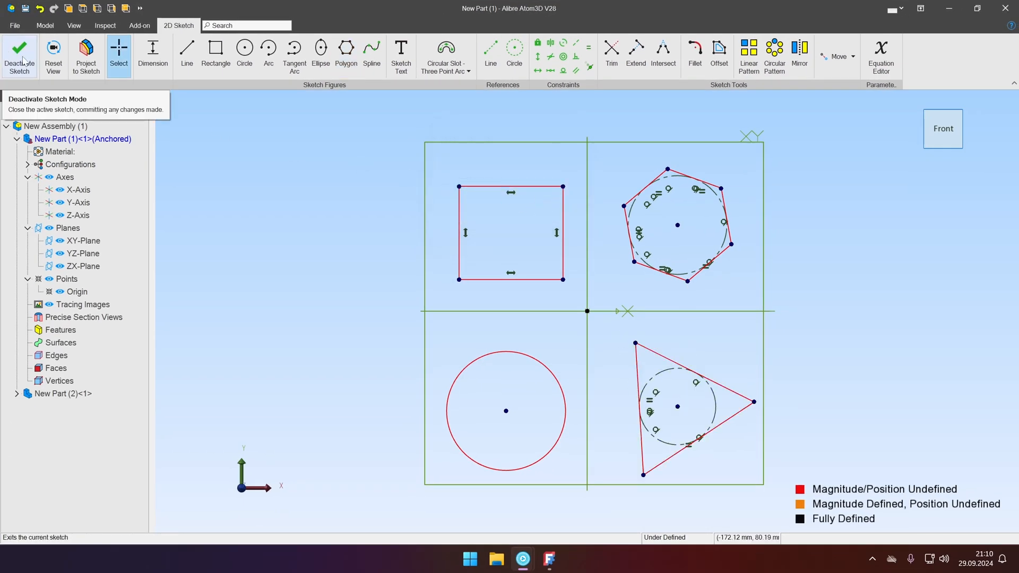
Extrude the four sketched shapes 20 mm into solids with Extrude Boss.
left_click(19, 55)
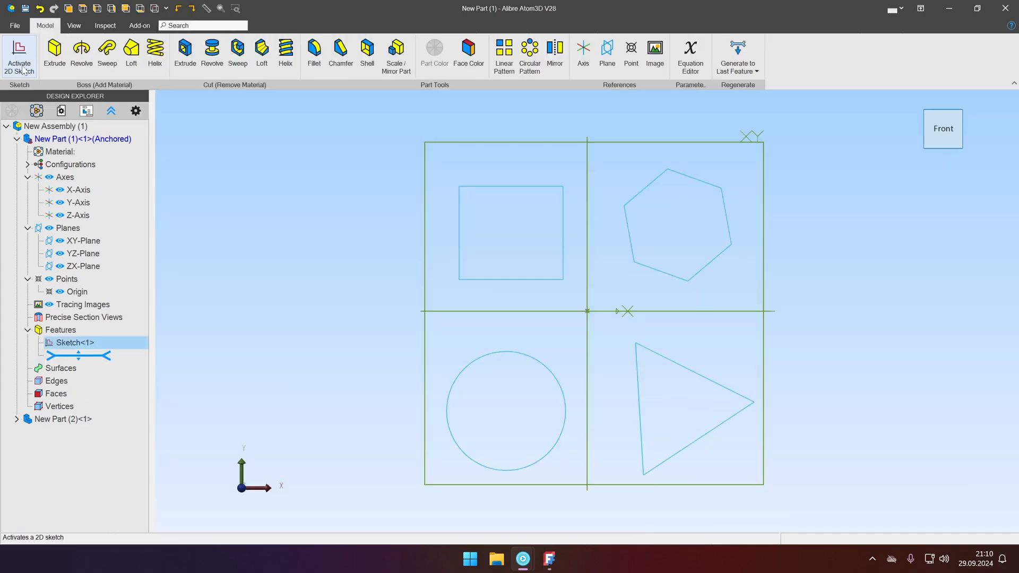
mouse_move(62, 61)
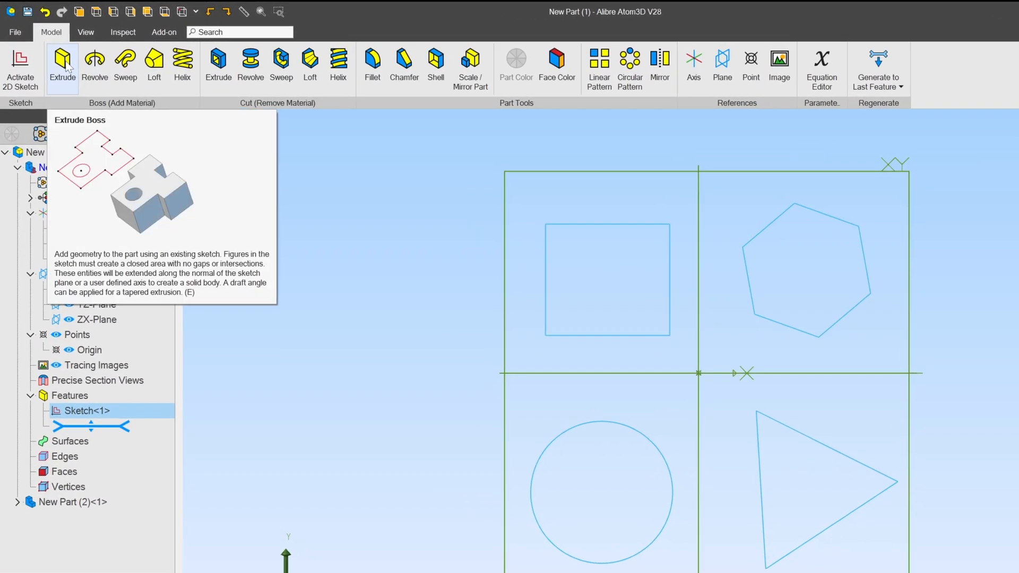
left_click(63, 61)
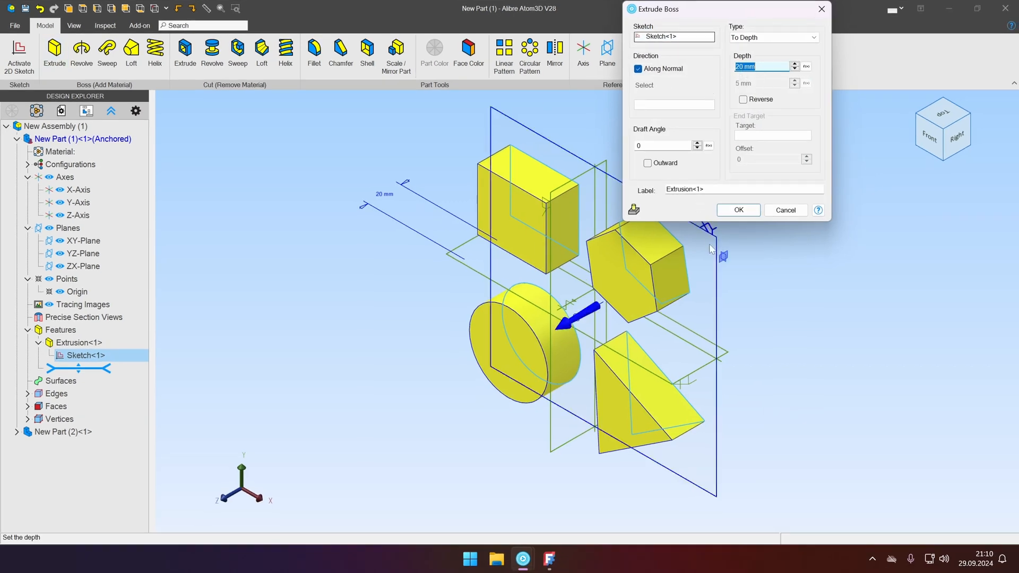
left_click(737, 211)
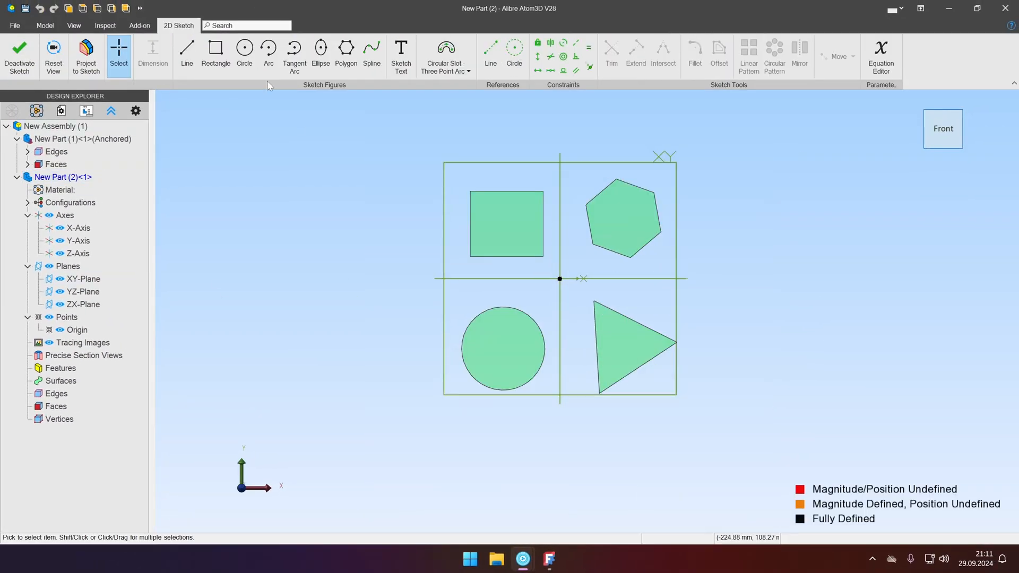
Sketch a large circle in New Part (2) and extrude it into a 20 mm disc.
left_click(245, 52)
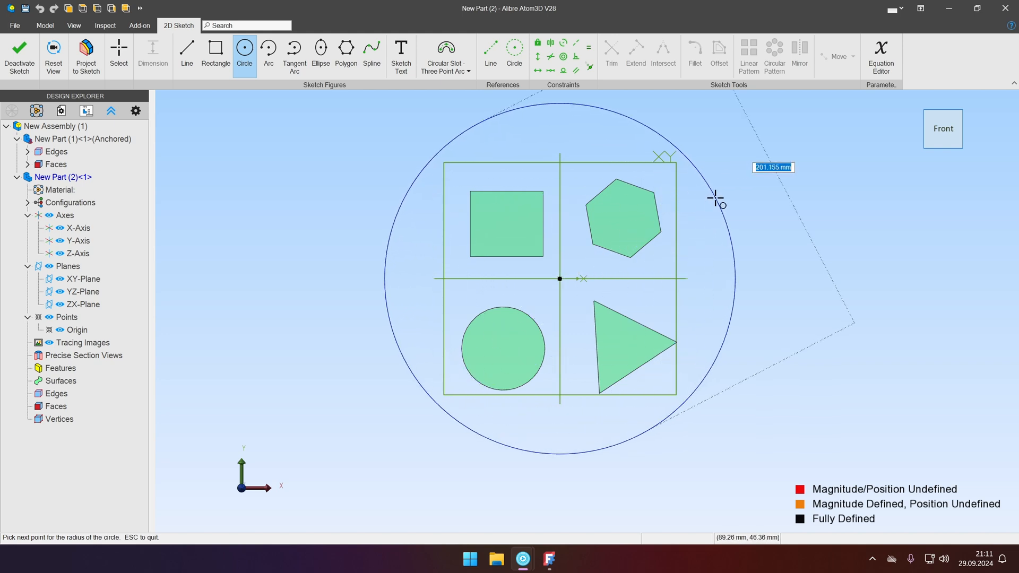
mouse_move(713, 205)
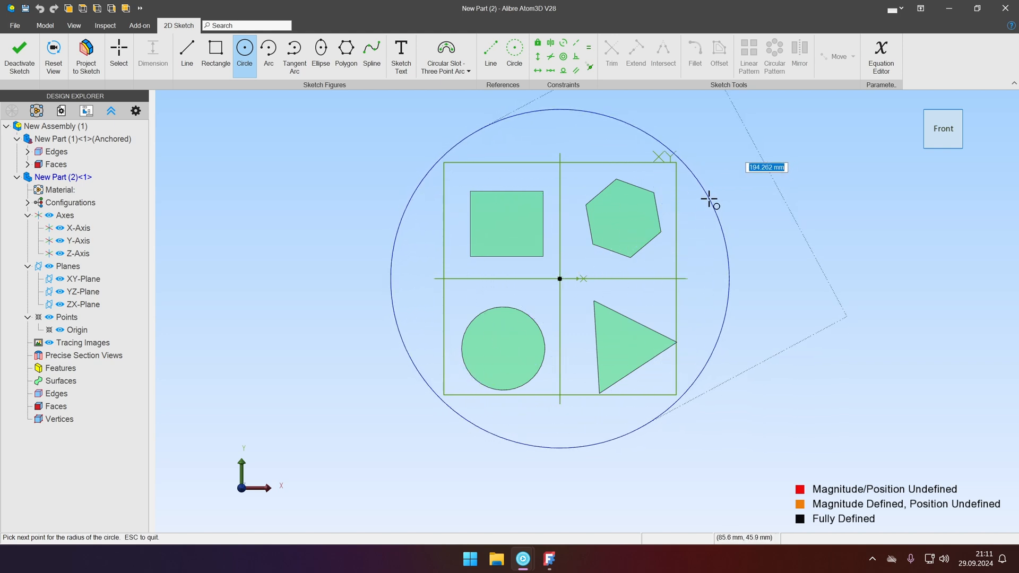
left_click(19, 56)
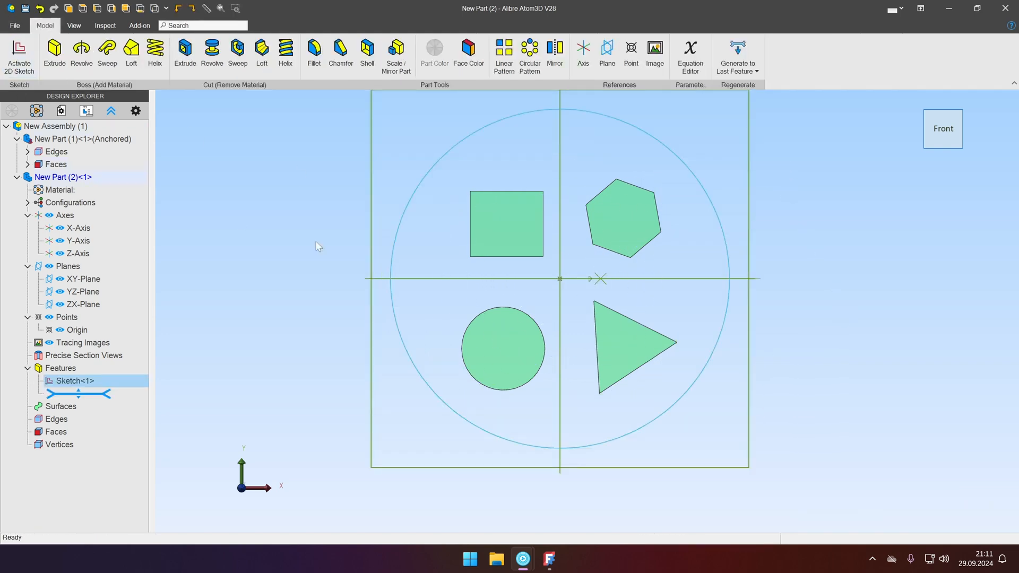
mouse_move(55, 53)
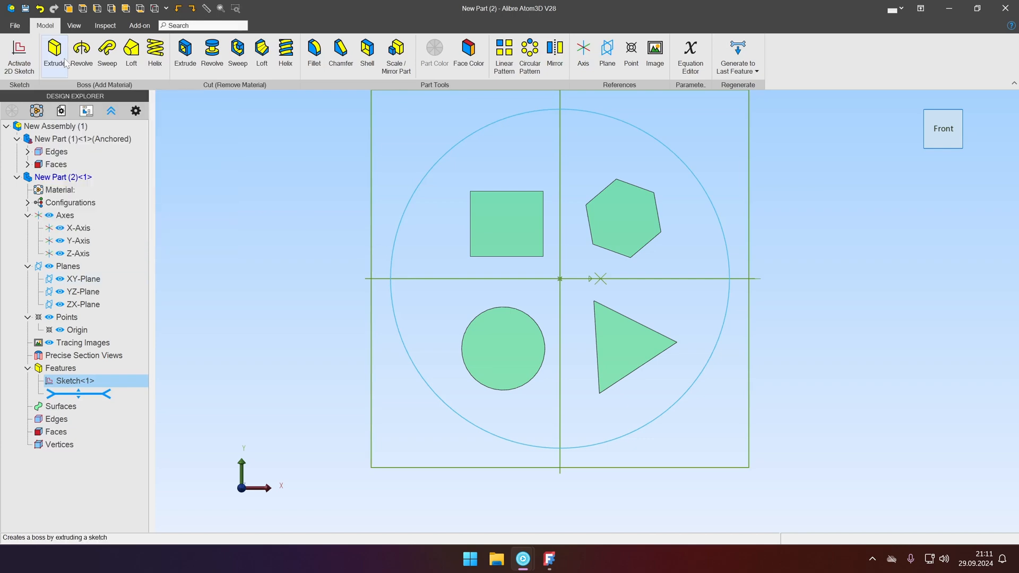
left_click(54, 52)
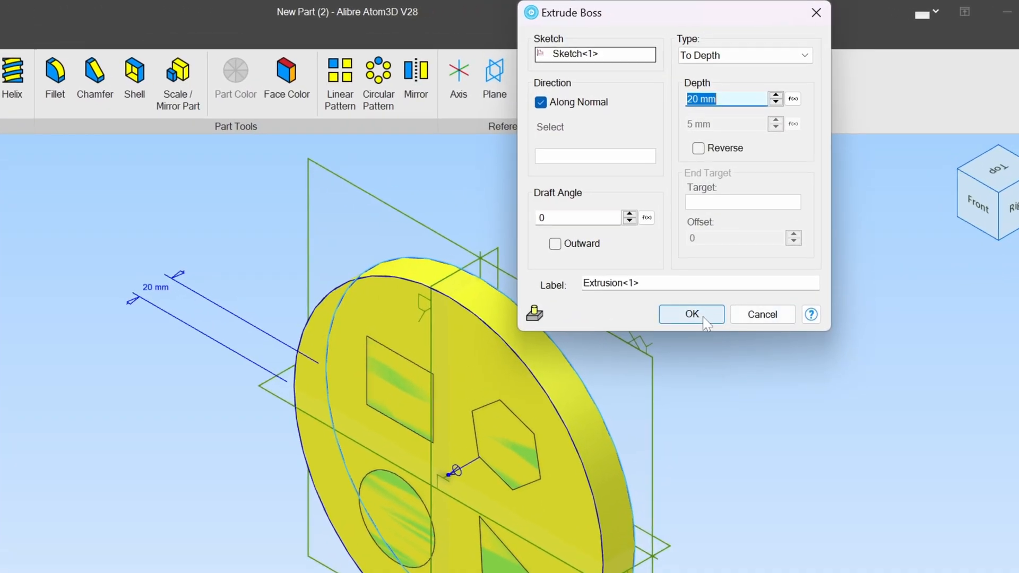
left_click(691, 314)
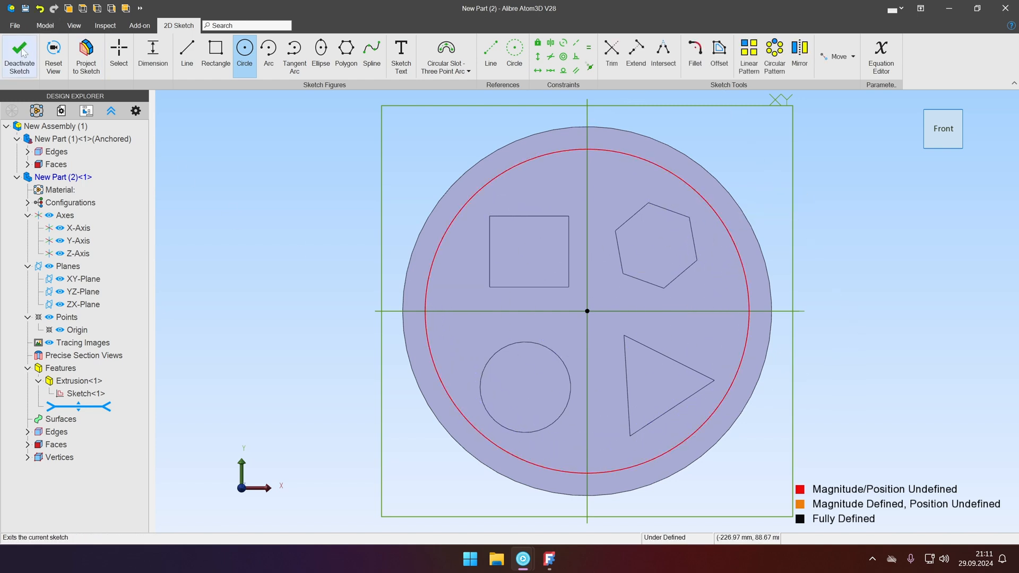
Cut the inner-circle profile 5 mm deep (reversed) to form the lid's recess.
left_click(19, 56)
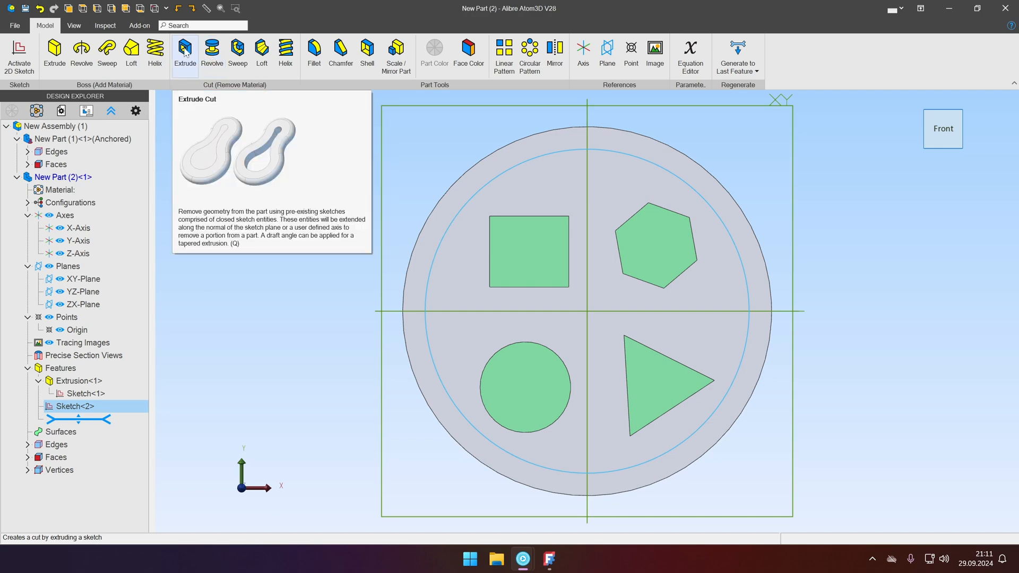
left_click(185, 51)
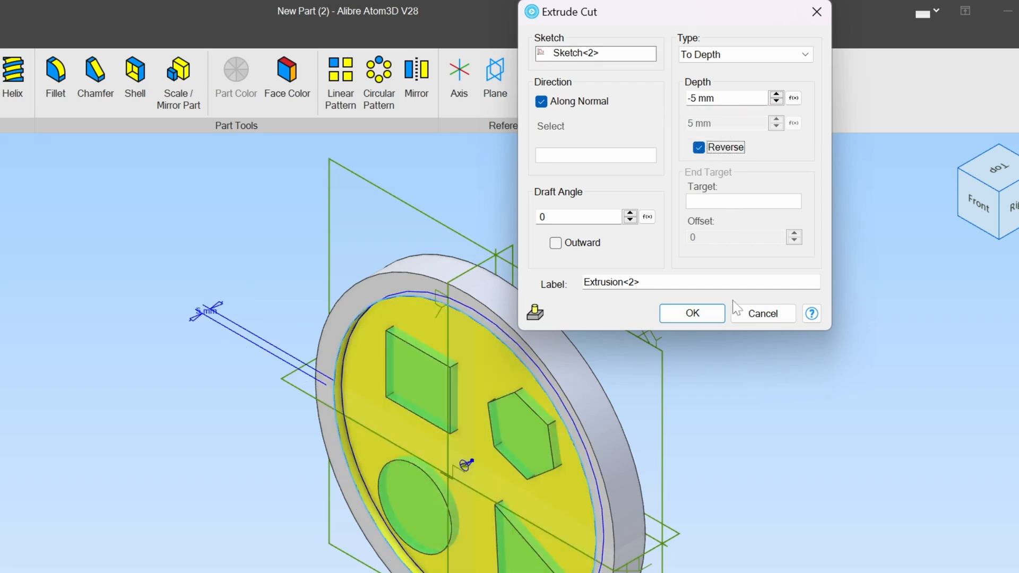
left_click(691, 314)
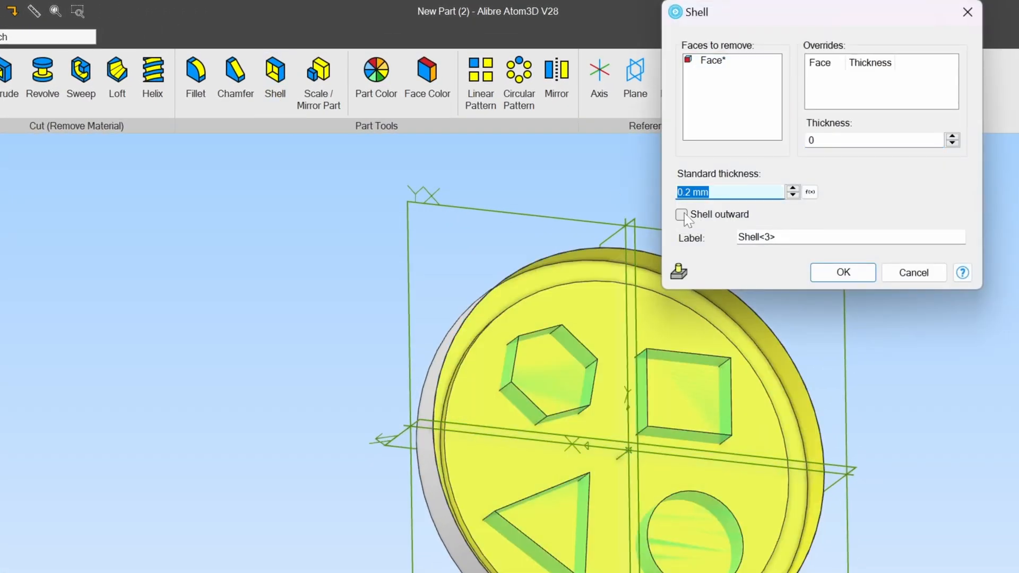
Shell the lid to a thin wall and set the part colour to pale yellow.
left_click(842, 271)
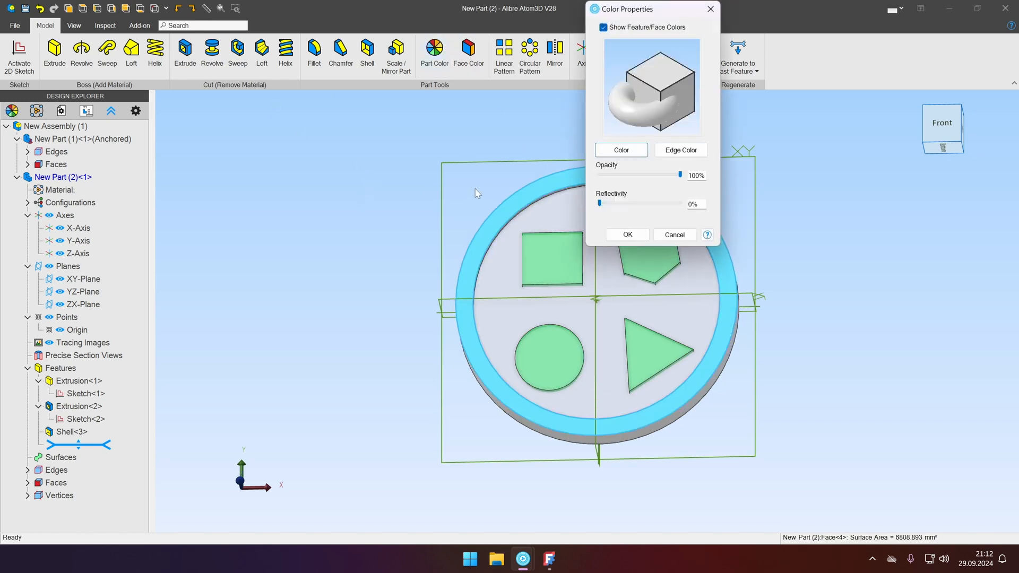
left_click(619, 150)
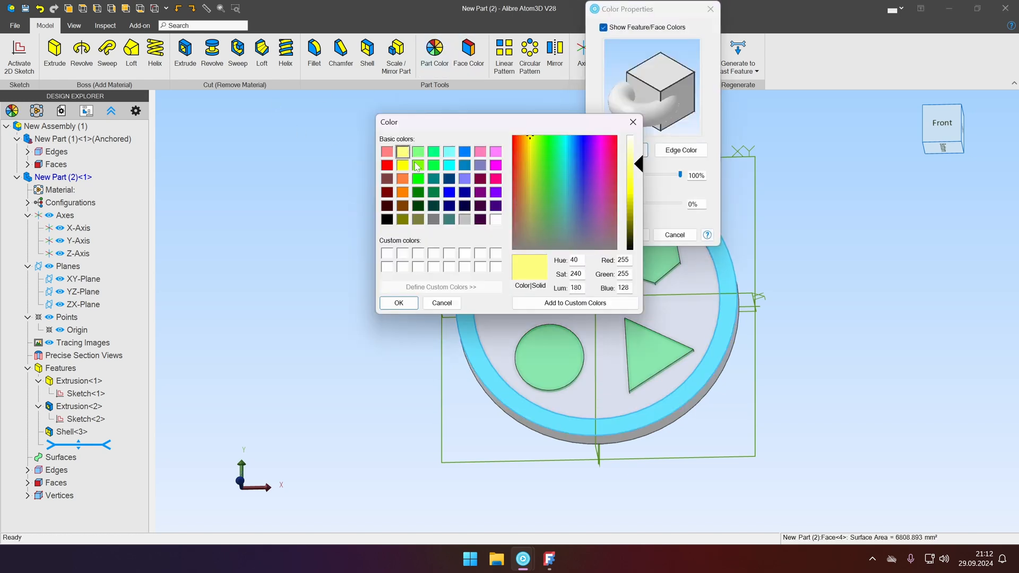
left_click(398, 303)
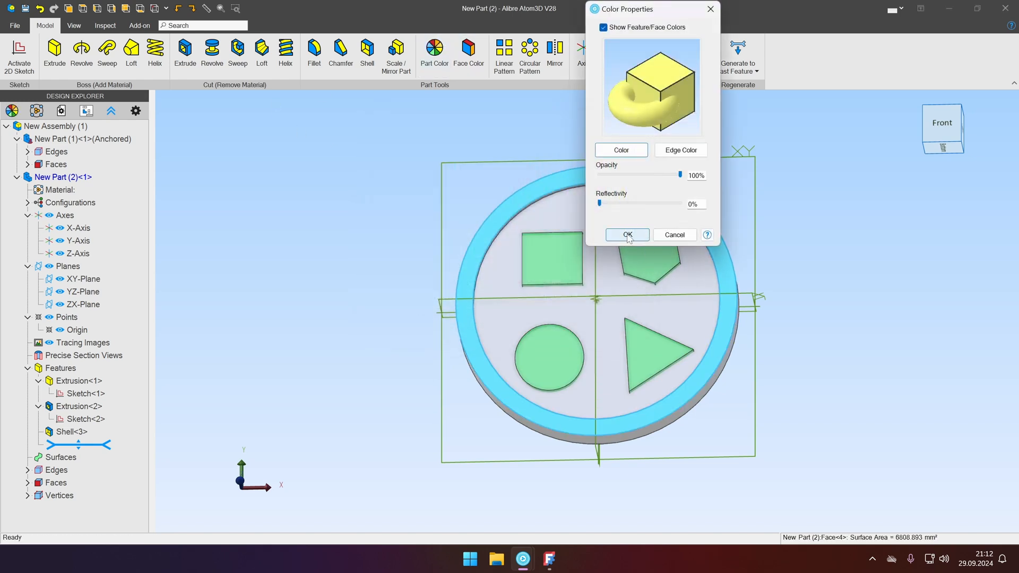
left_click(626, 235)
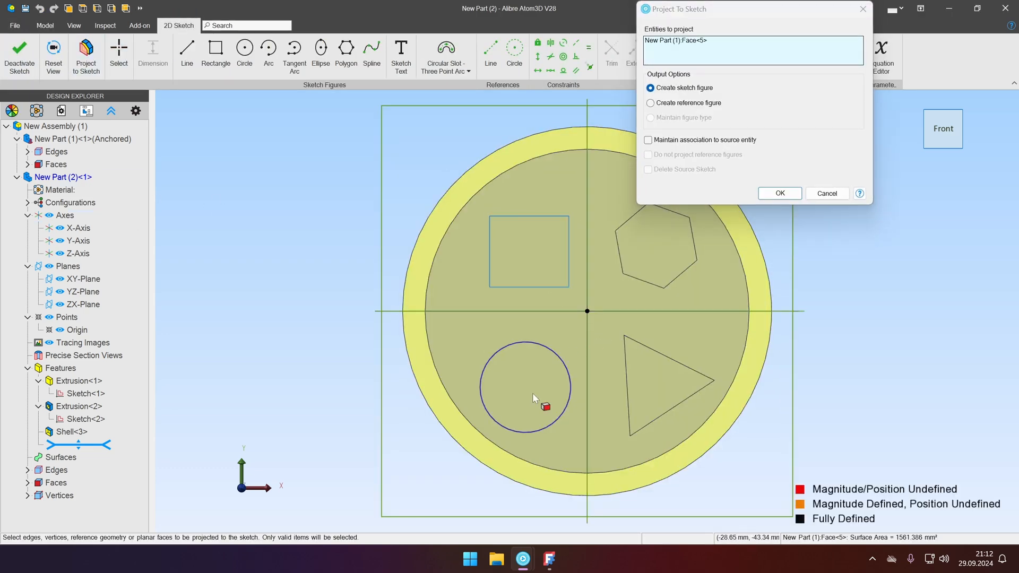
Project the square and circle faces into a sketch on the lid.
left_click(526, 386)
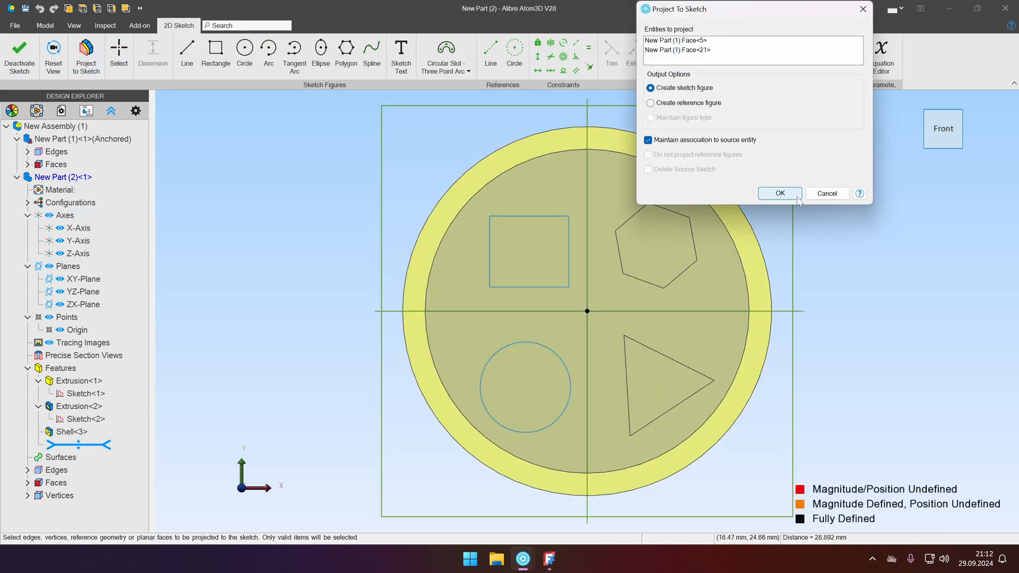
left_click(780, 193)
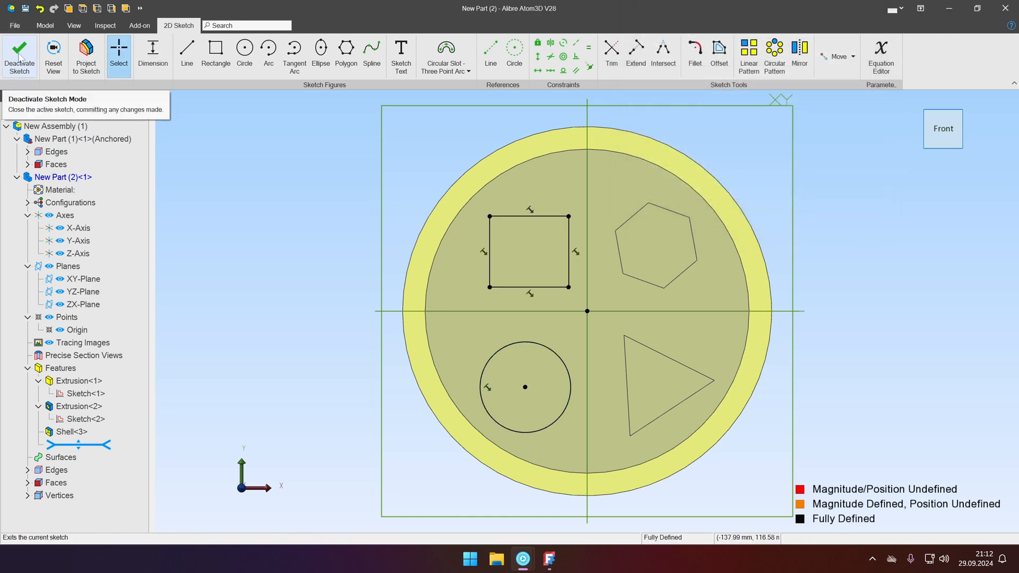
left_click(19, 56)
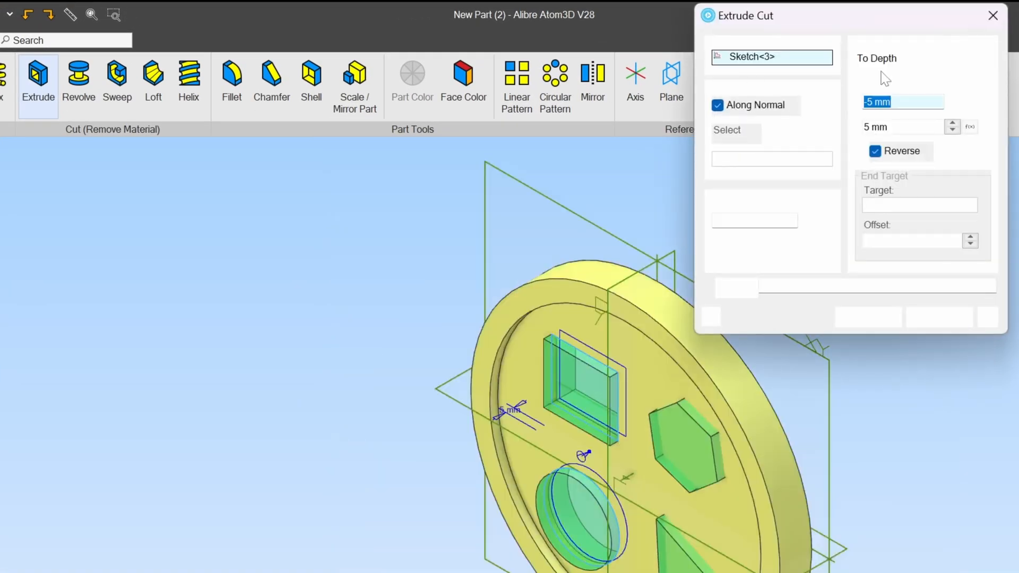
Extrude Cut the projected shapes Through All and view the lid from the front.
left_click(919, 58)
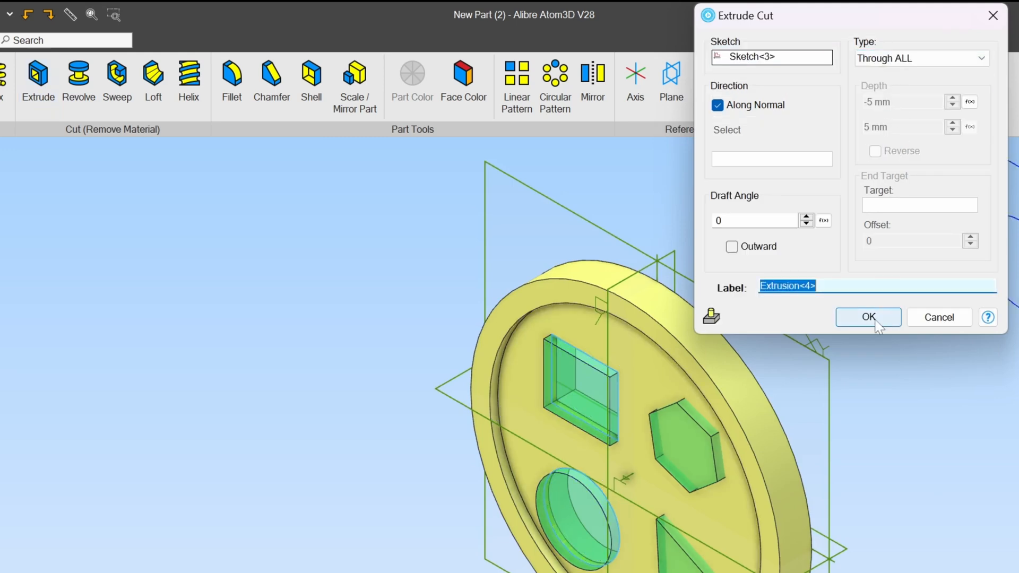
left_click(868, 317)
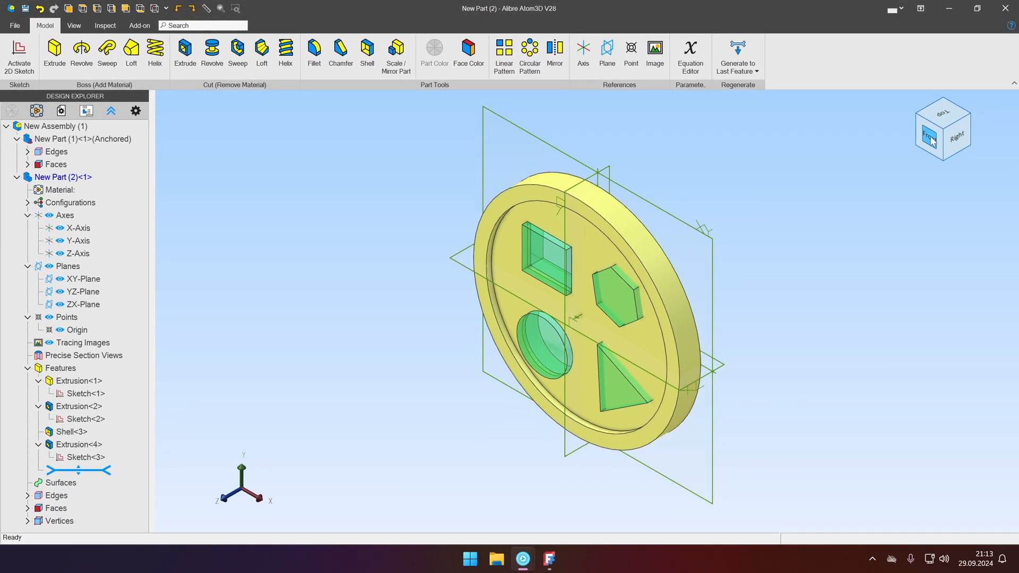
left_click(930, 135)
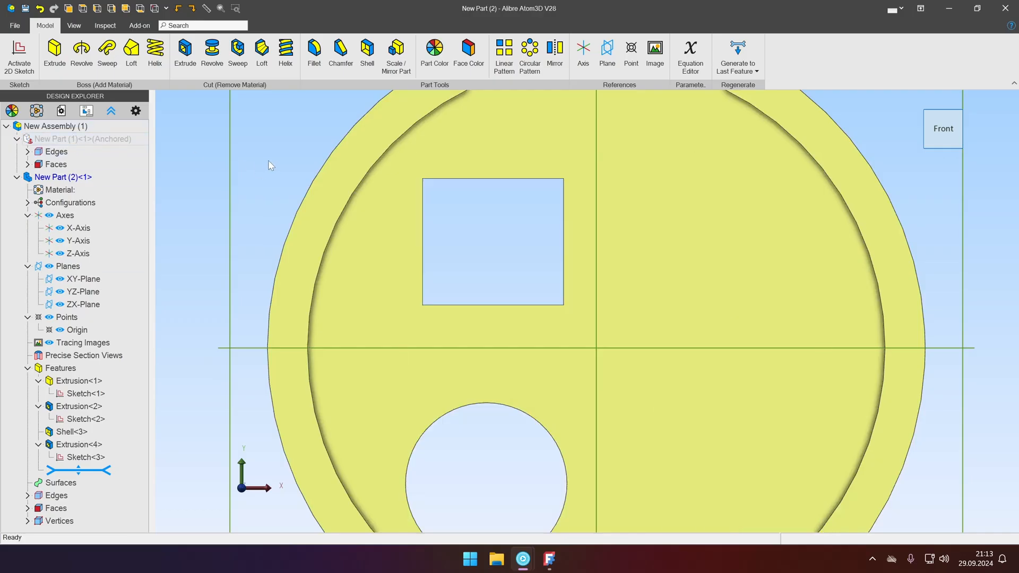
Reopen Sketch<3> for editing from the Design Explorer, rolling back Extrusion<4>.
scroll("down", 3)
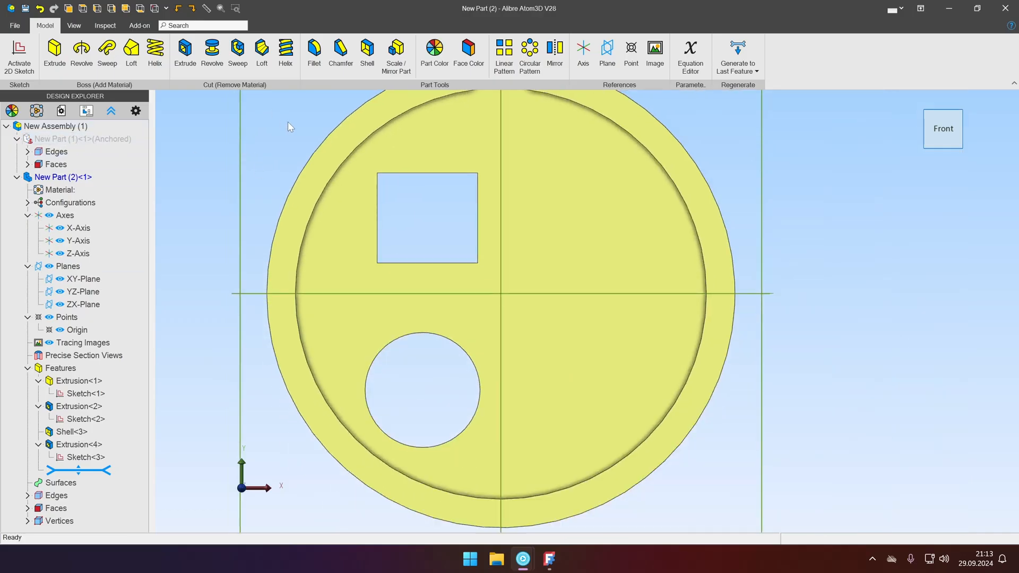
left_click(82, 139)
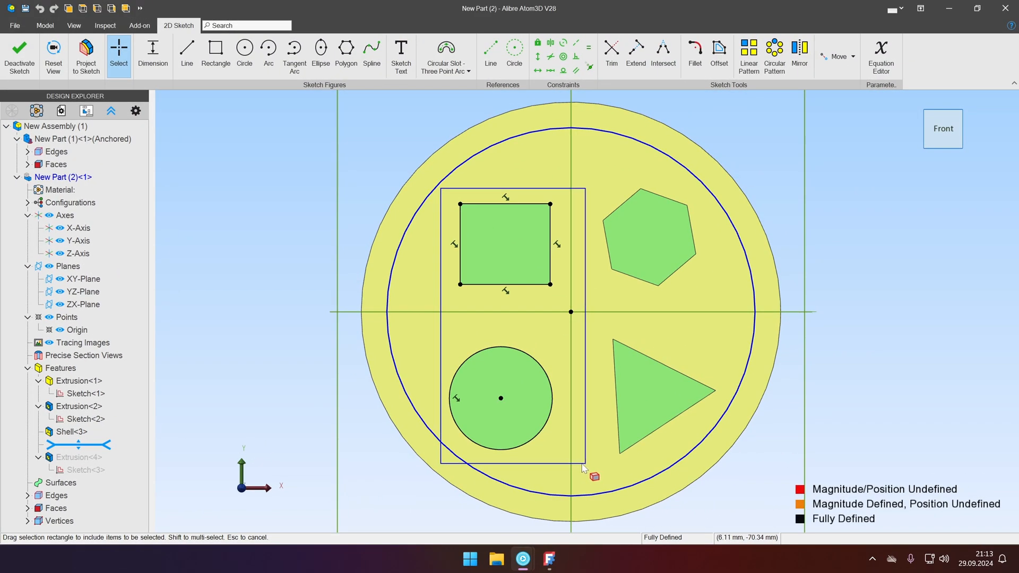
Offset the square outline 2 mm outward with Sketch Tools > Offset.
right_click(583, 467)
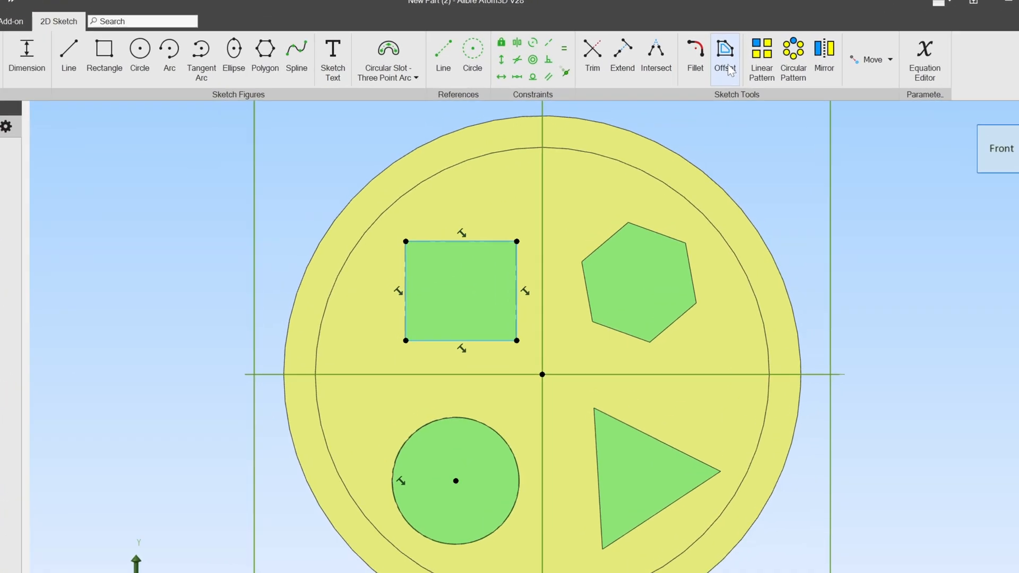
left_click(725, 52)
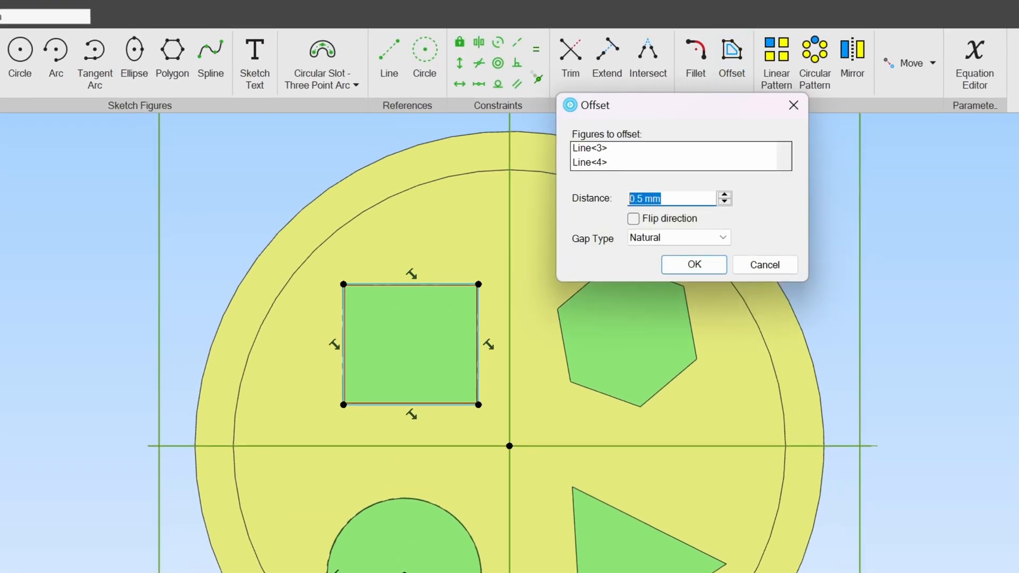
mouse_move(616, 207)
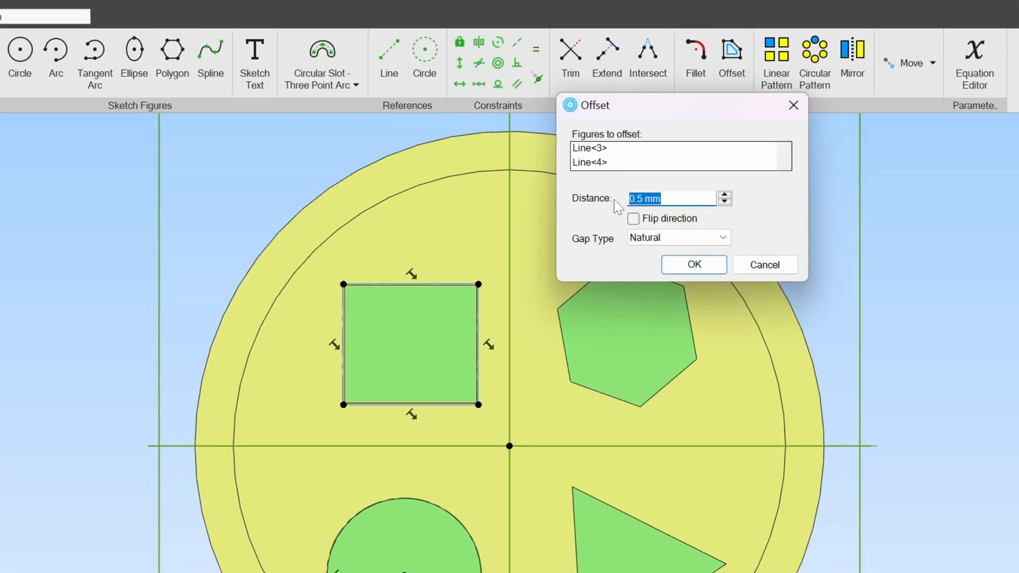
type("2 mm")
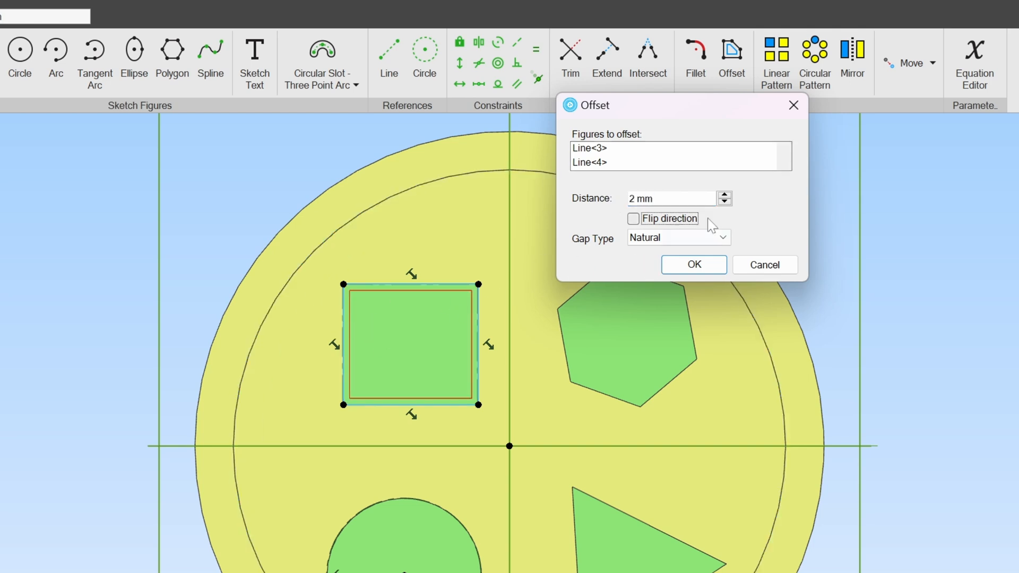
left_click(632, 219)
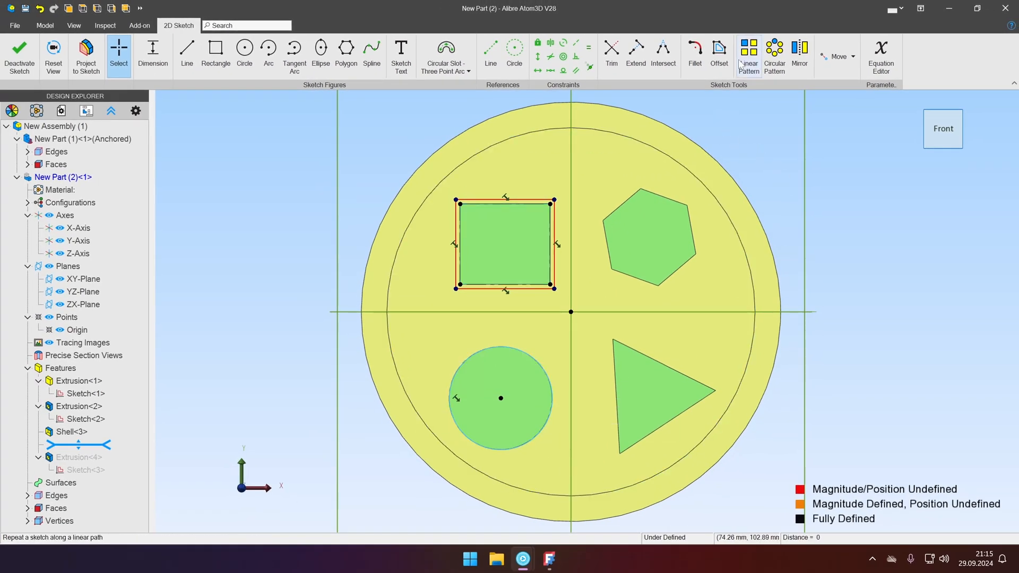
Offset the circle outline 2 mm outward and deactivate the sketch to regenerate the cut.
left_click(719, 52)
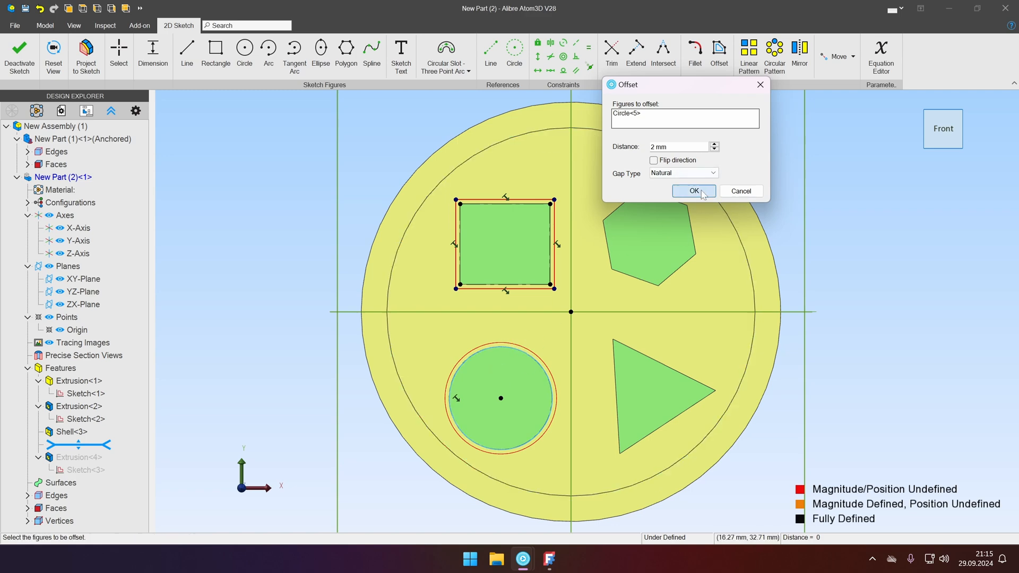
left_click(693, 191)
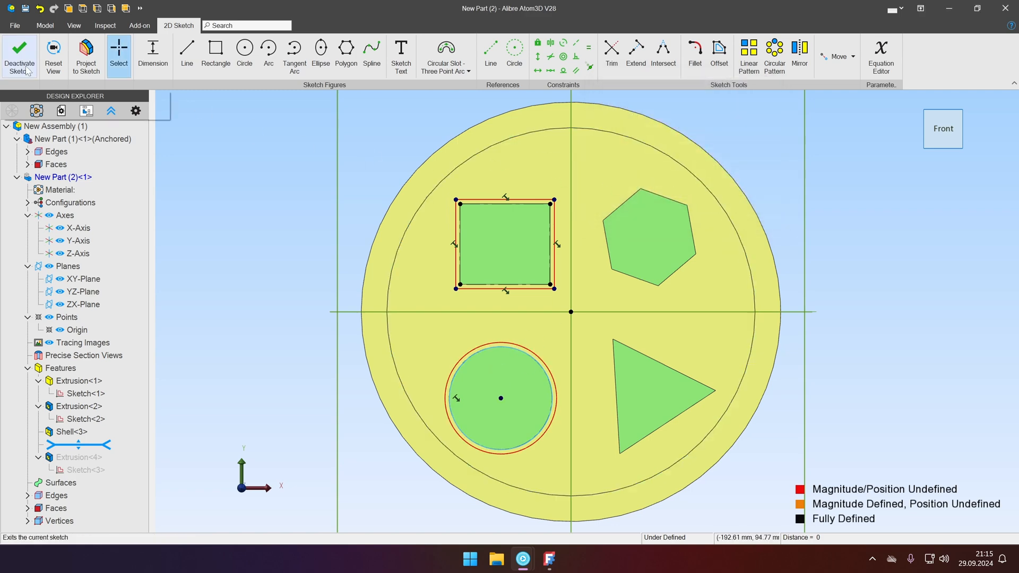
left_click(19, 55)
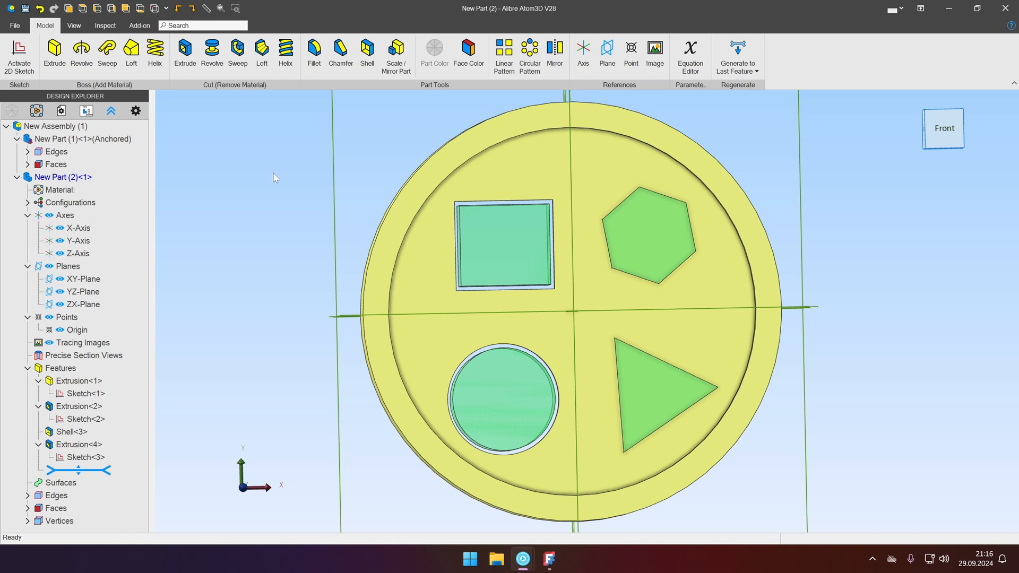
Project the hexagon and triangle faces into a new sketch as reference figures.
left_click(503, 244)
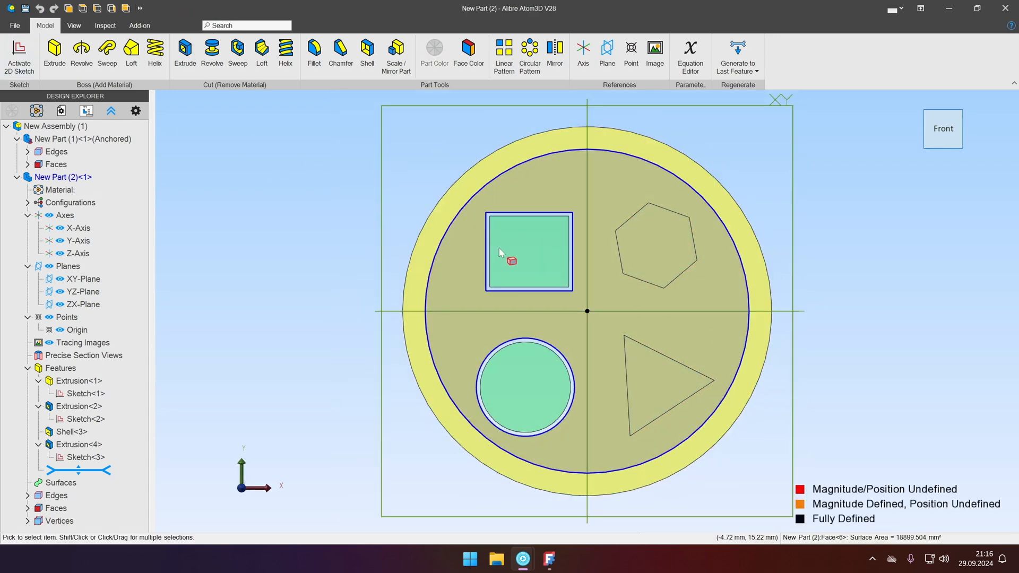
left_click(86, 53)
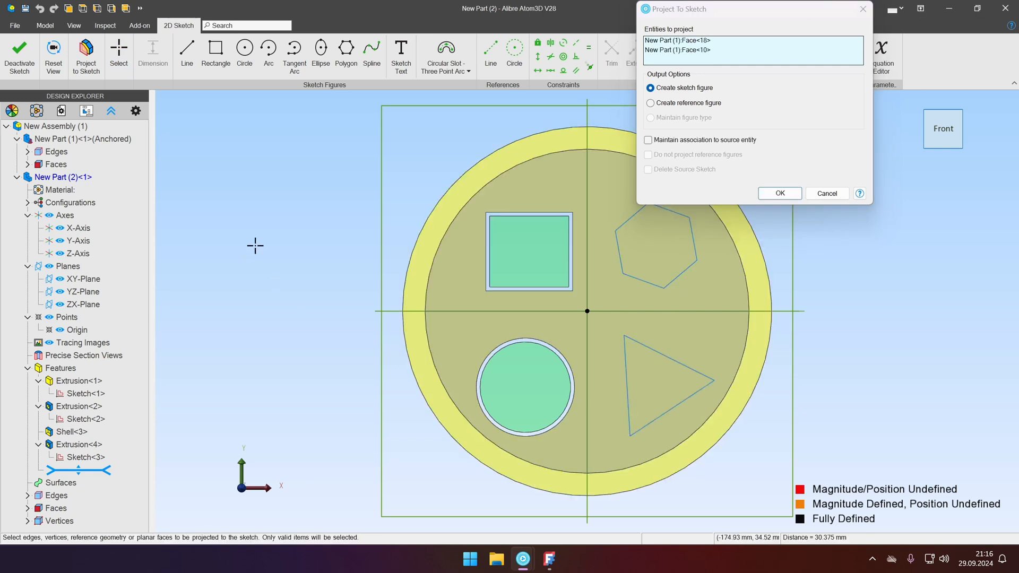
mouse_move(682, 107)
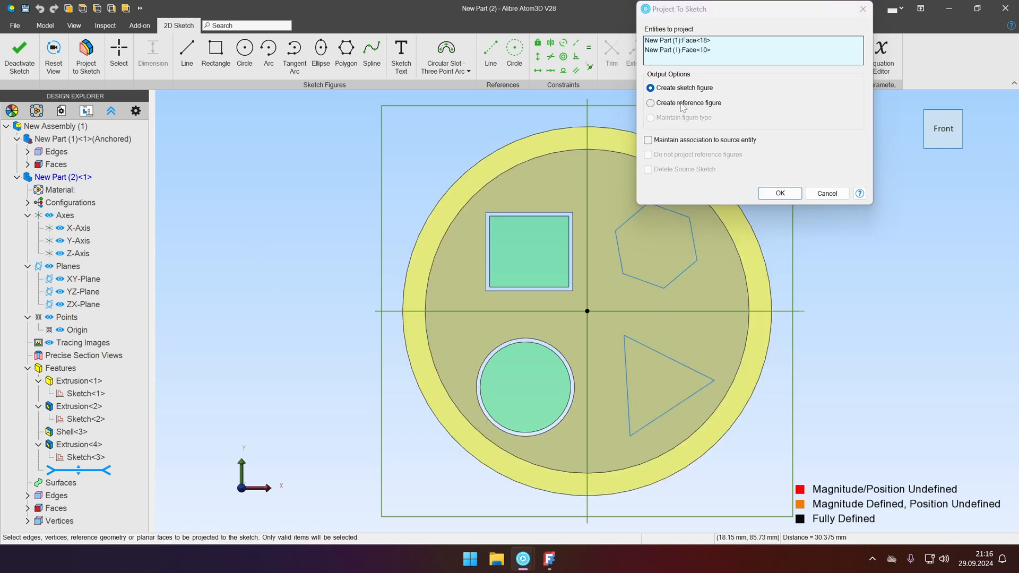
left_click(649, 103)
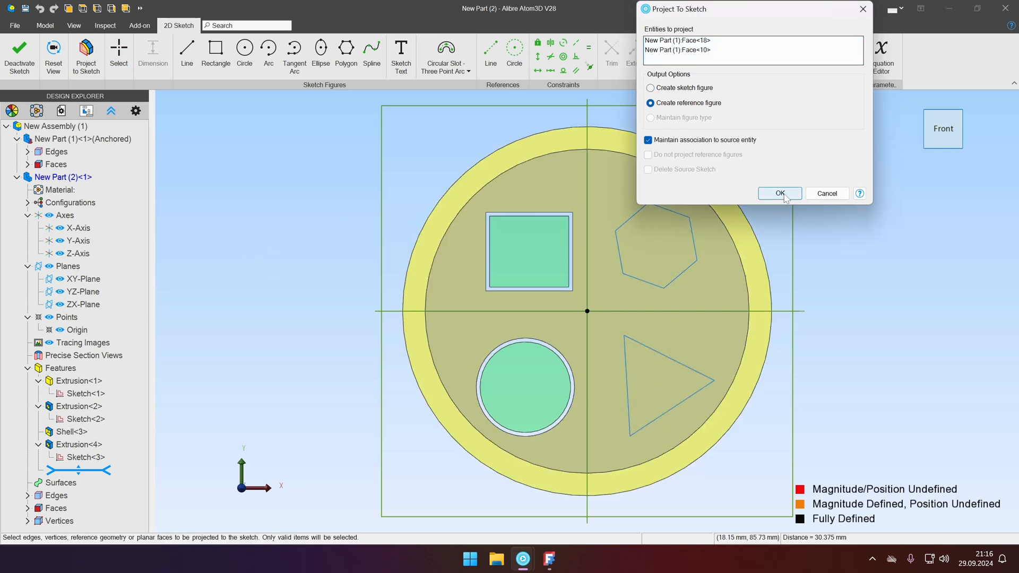
left_click(779, 194)
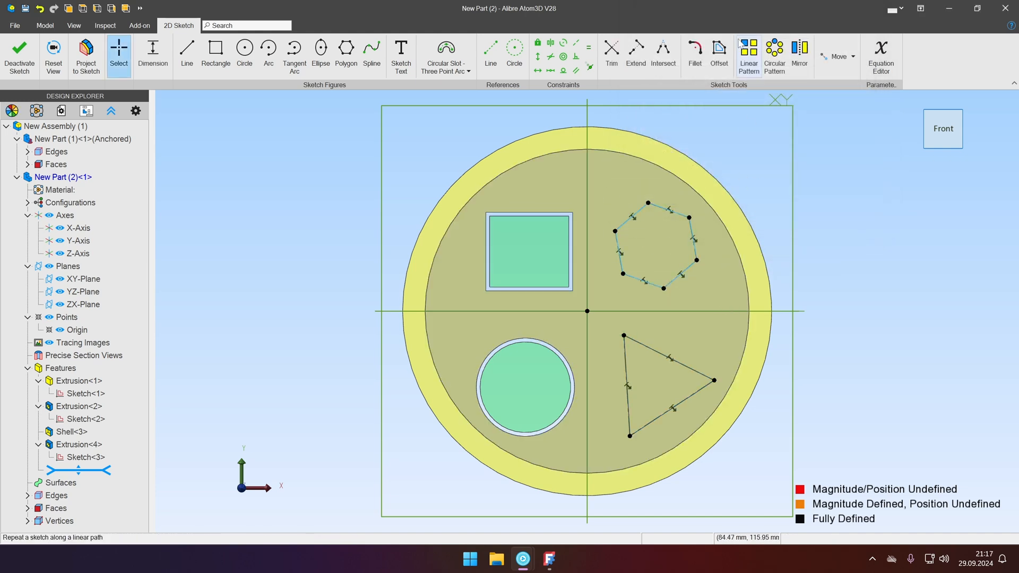
Offset the hexagon and triangle outlines 2 mm outward.
left_click(719, 51)
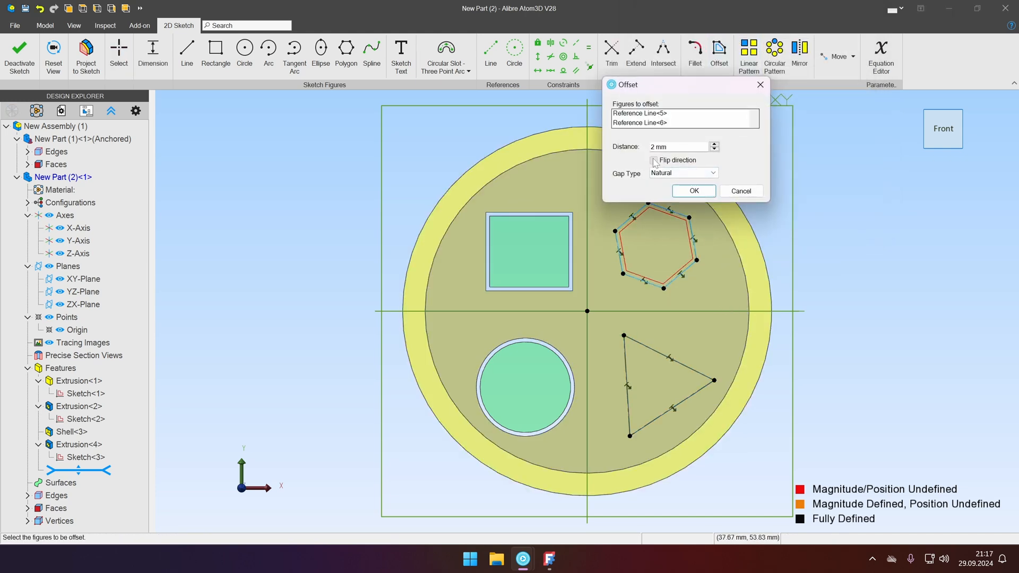
left_click(692, 190)
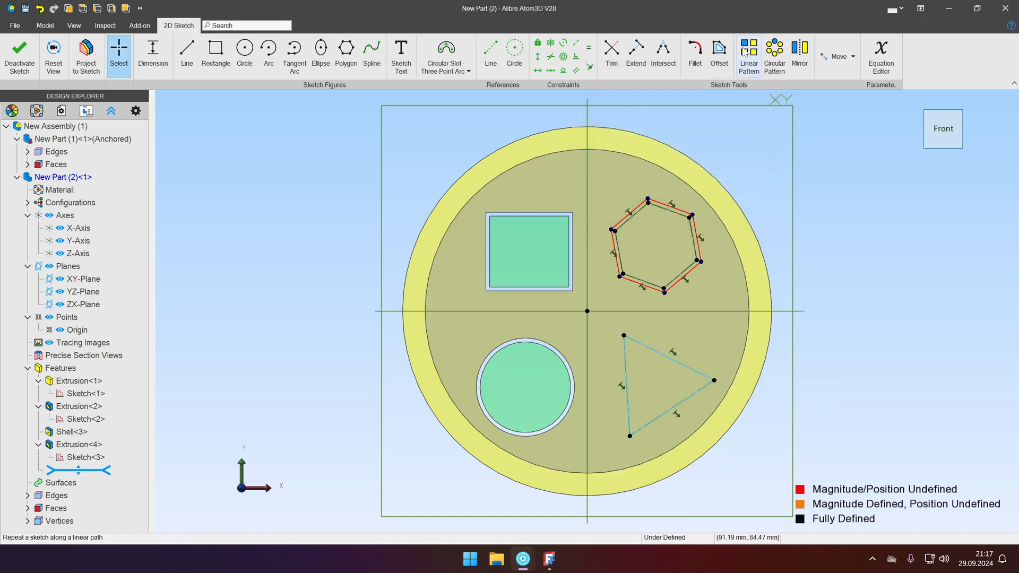
left_click(718, 51)
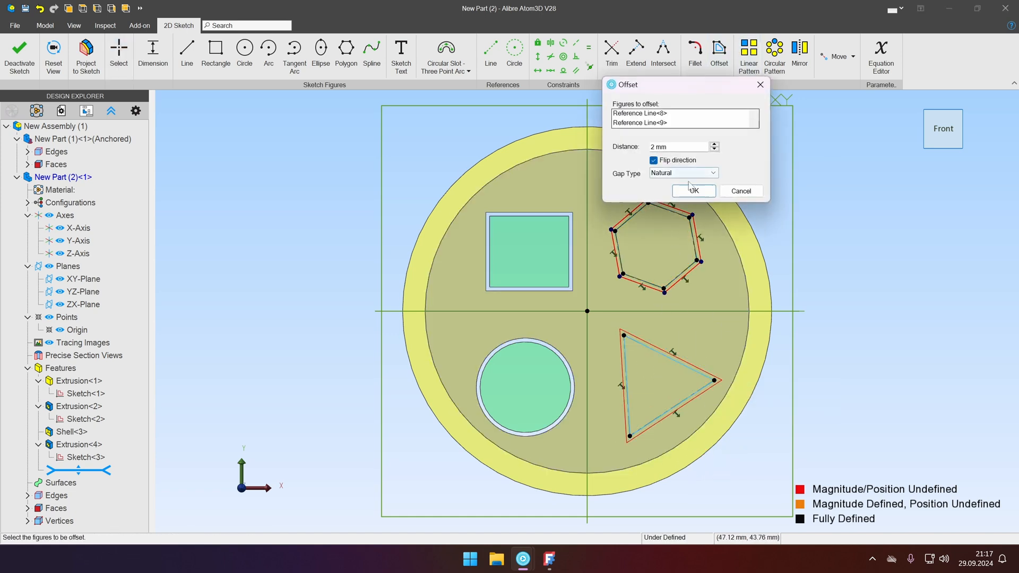
left_click(692, 191)
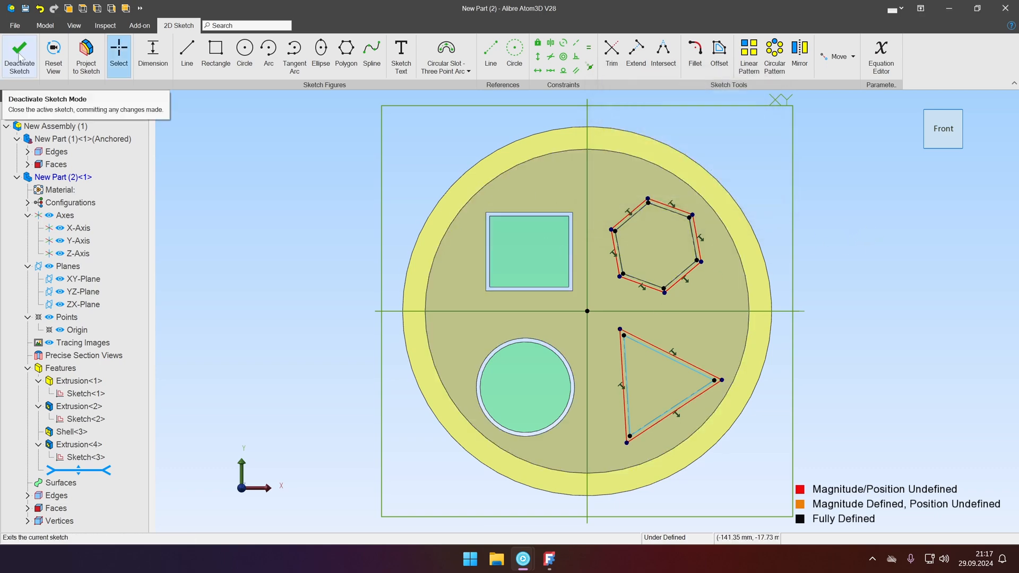
Deactivate the sketch and Extrude Cut the offset outlines Through All.
left_click(20, 55)
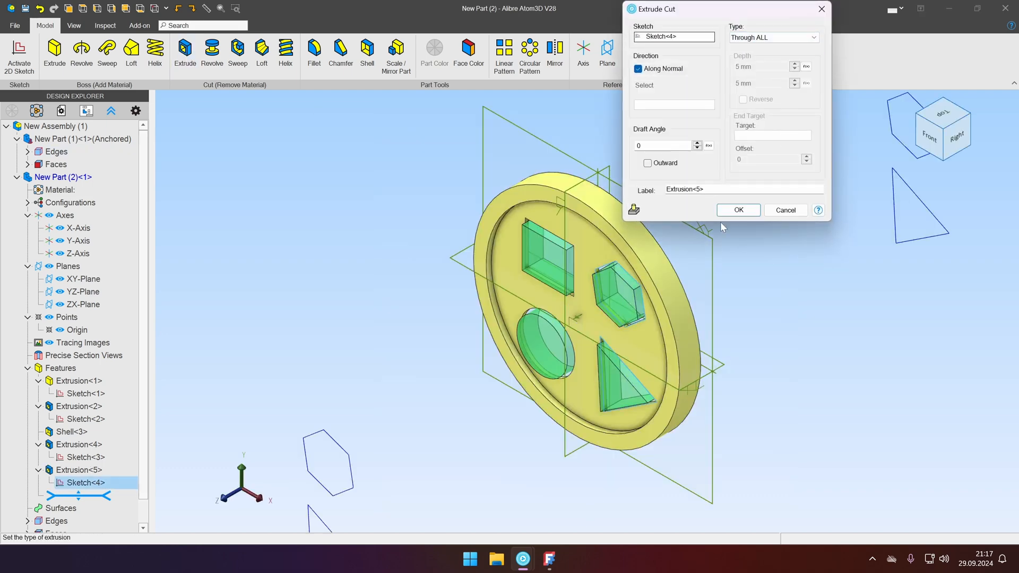
left_click(738, 210)
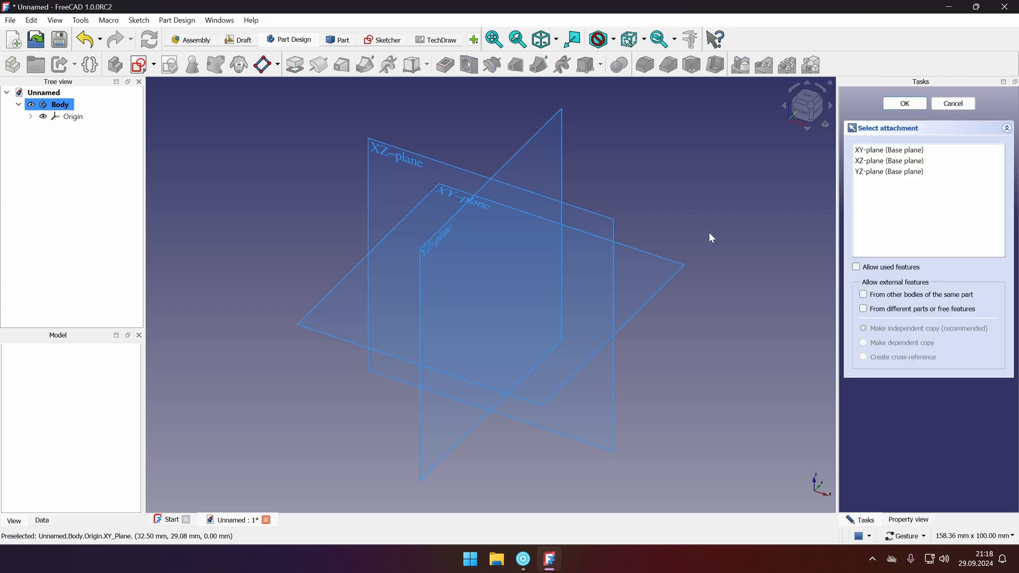
Sketch a circle on the XY plane in Part Design and close the sketch.
left_click(902, 103)
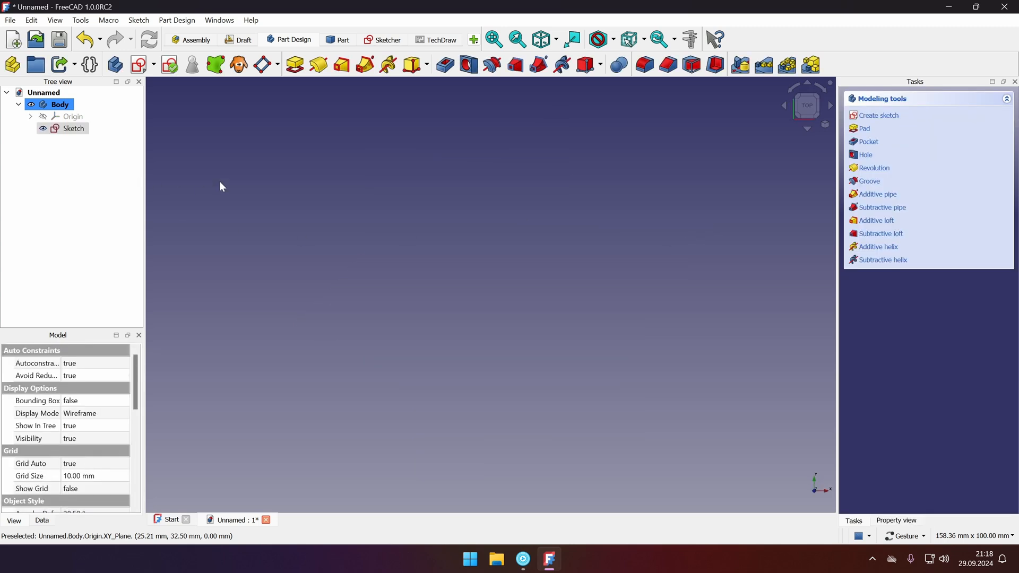
left_click(879, 115)
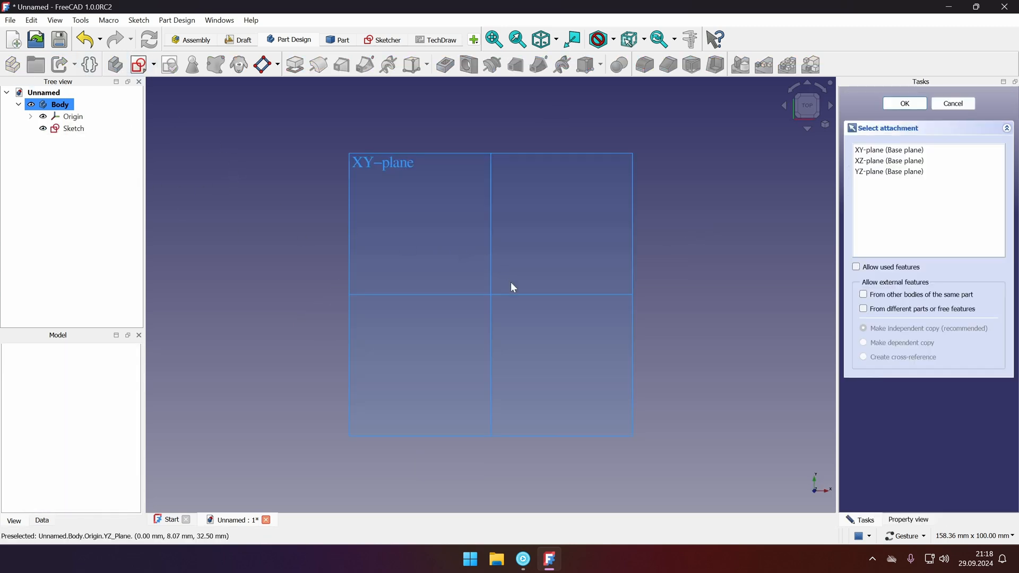
left_click(902, 103)
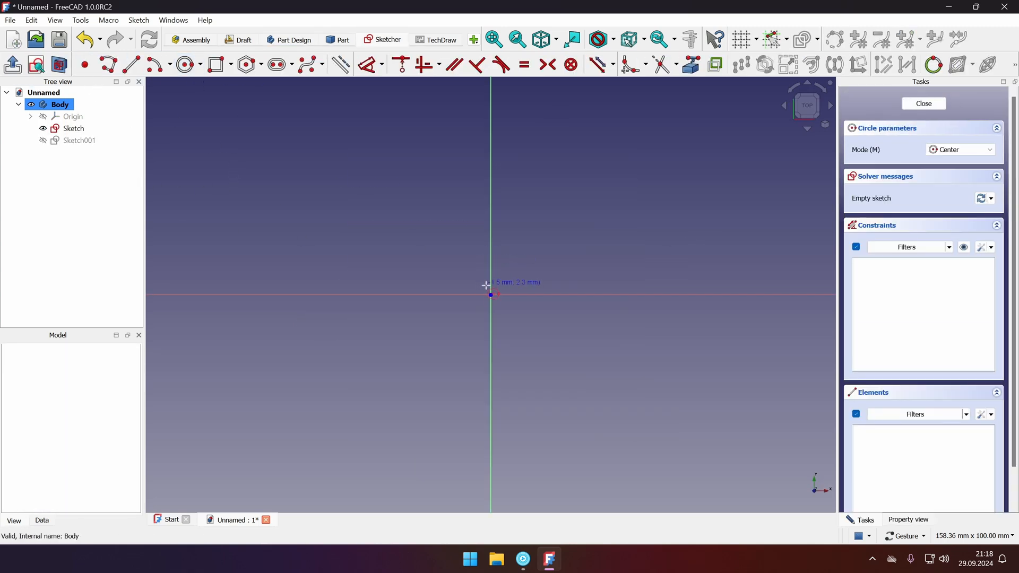
left_click(923, 103)
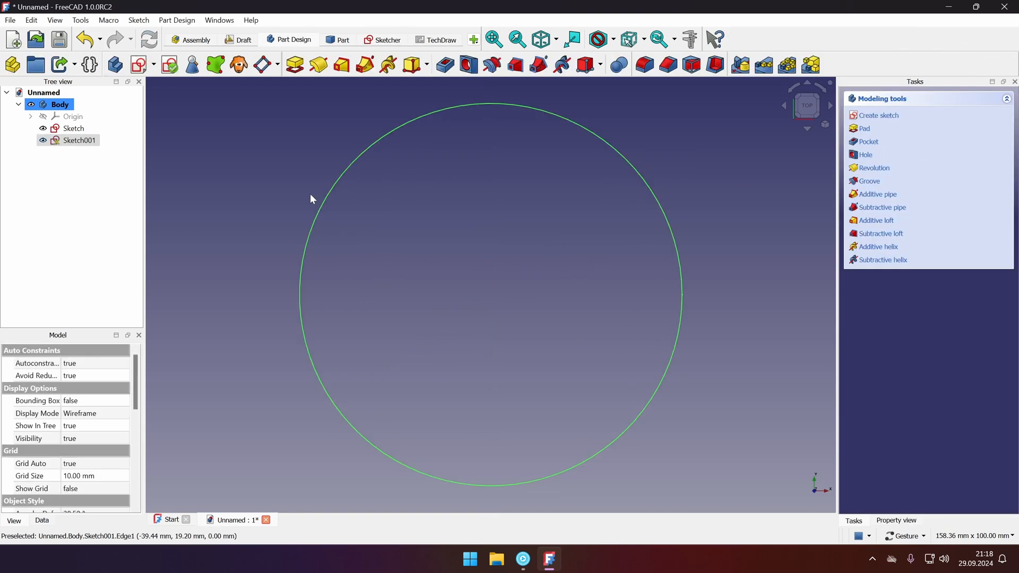
Pad the circle 10 mm into a solid disc.
left_click(866, 129)
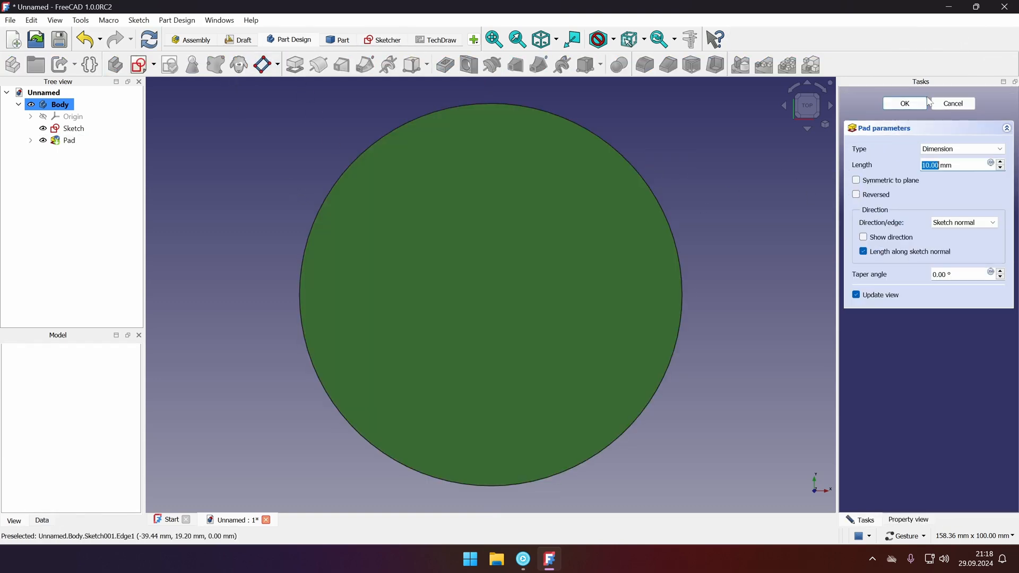
left_click(903, 102)
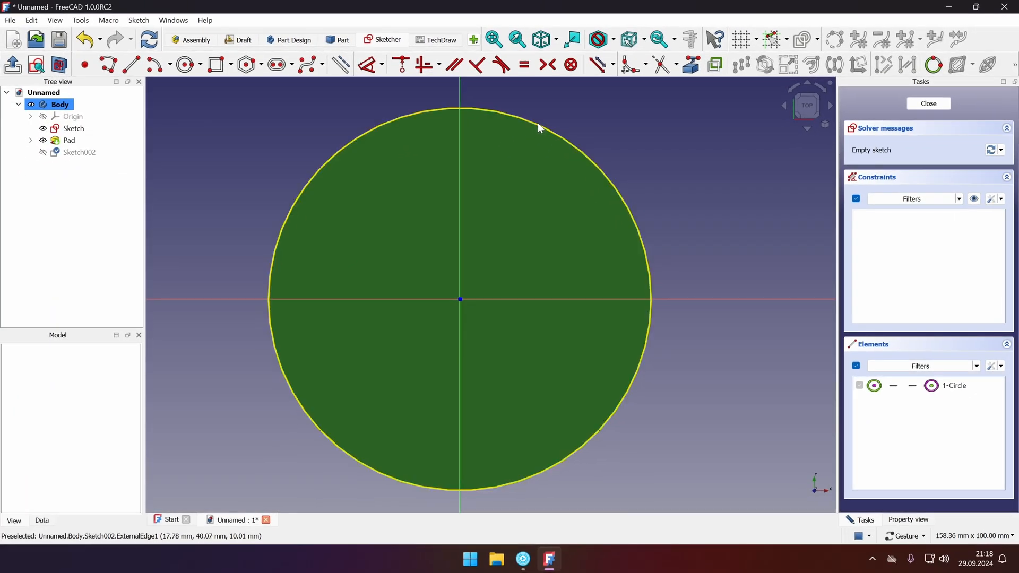
mouse_move(316, 180)
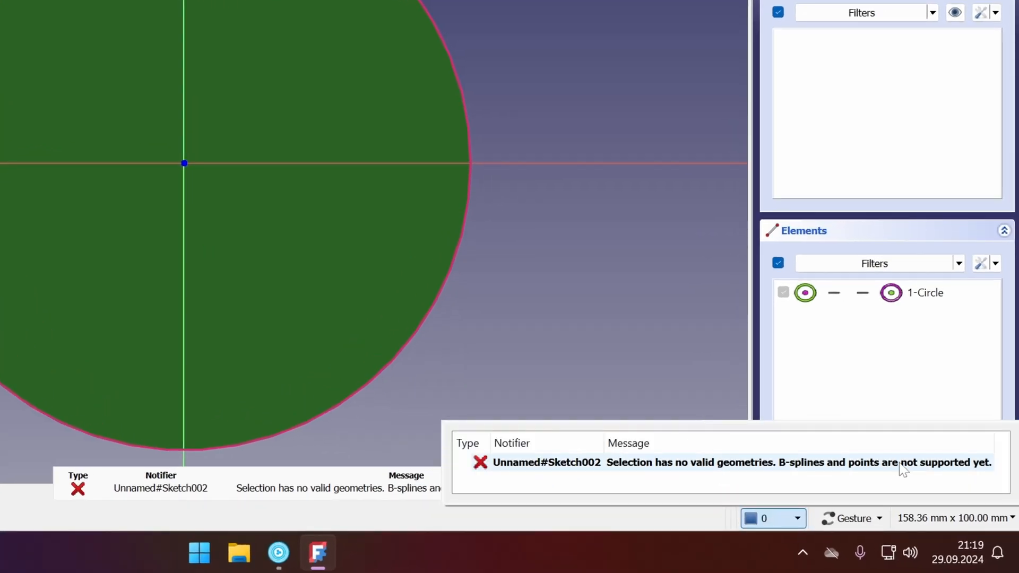
mouse_move(887, 486)
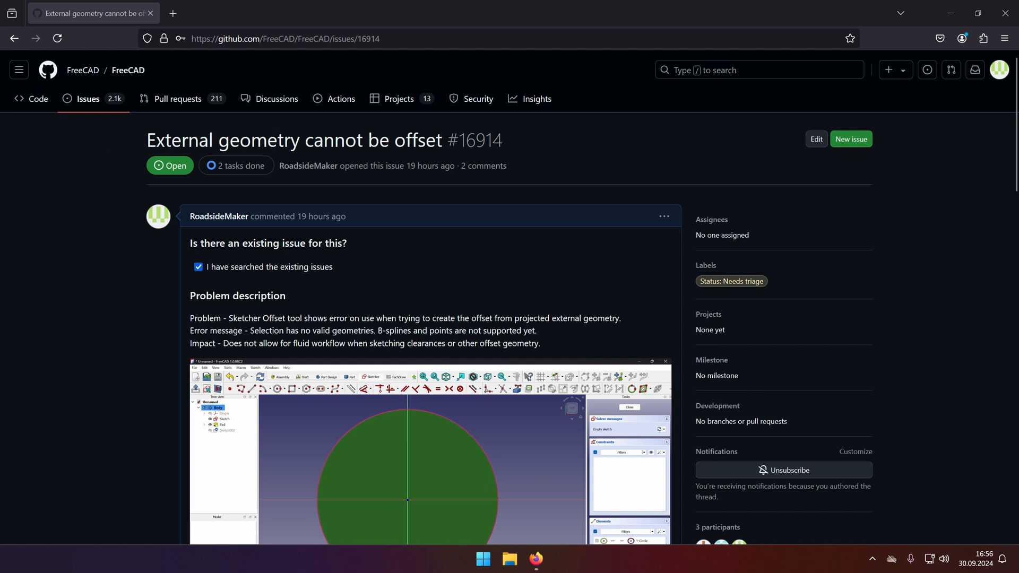
Read through GitHub issue #16914 about the external-geometry offset bug.
triple_click(293, 140)
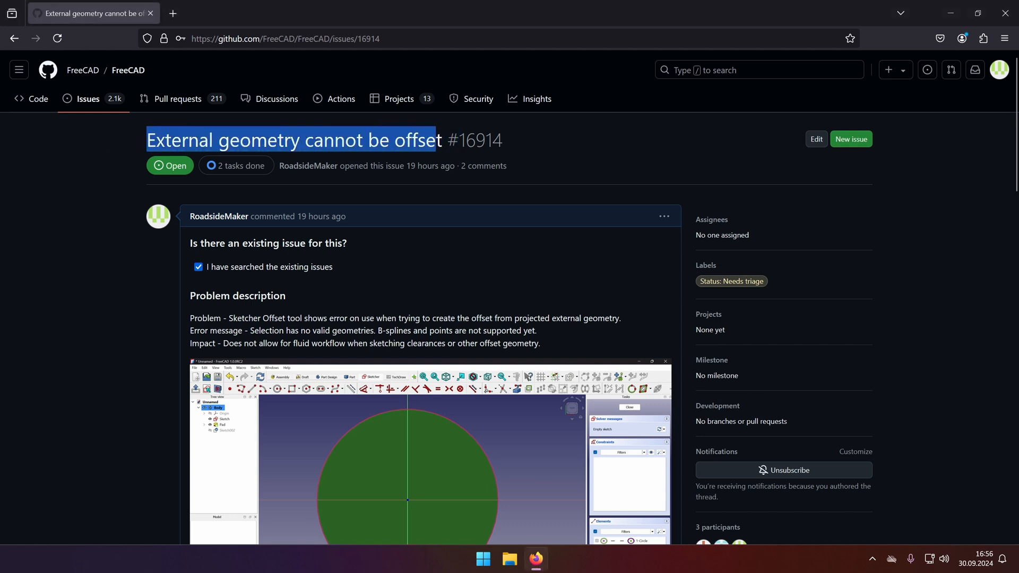
scroll("down", 3)
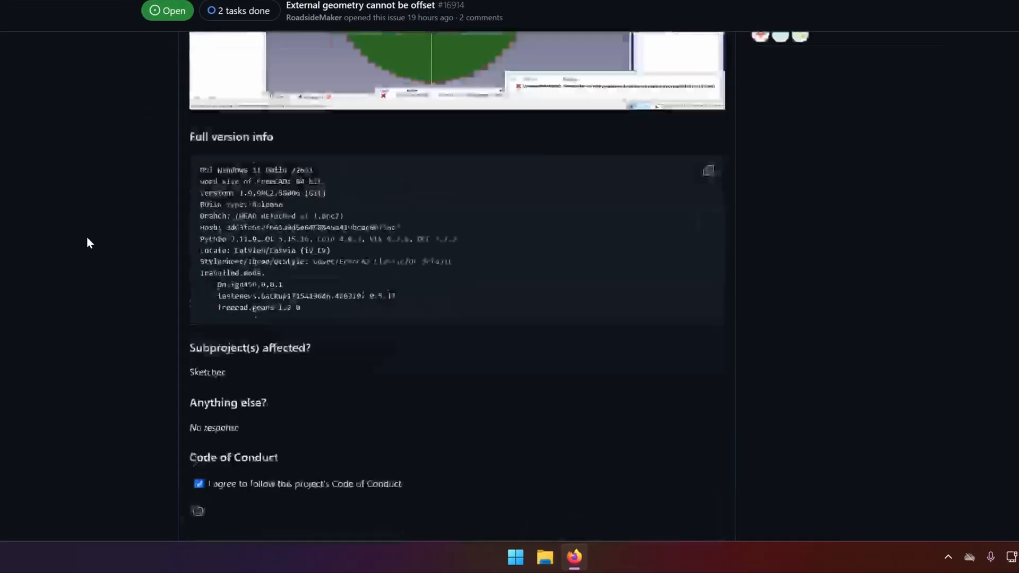
scroll("down", 3)
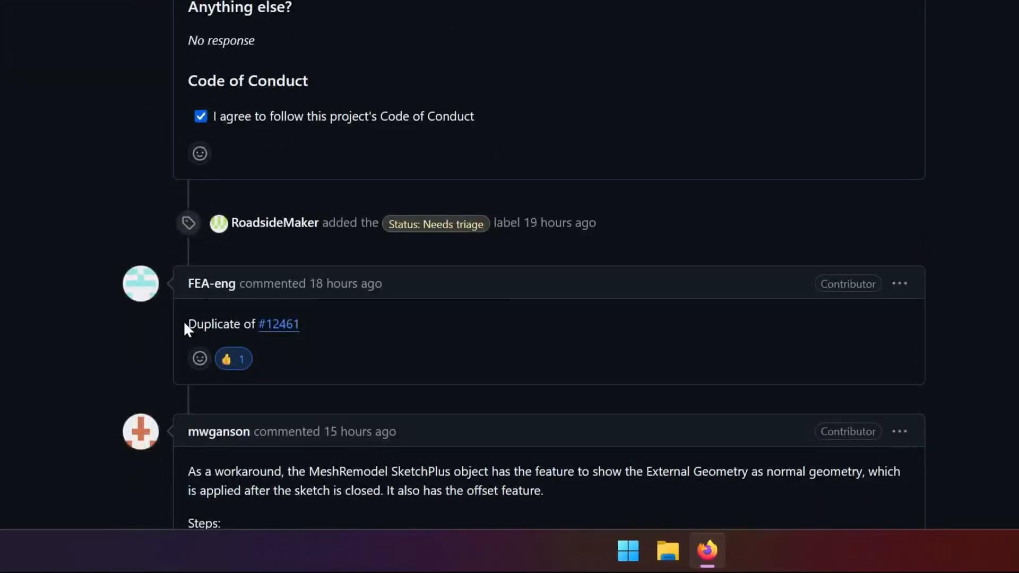
mouse_move(390, 325)
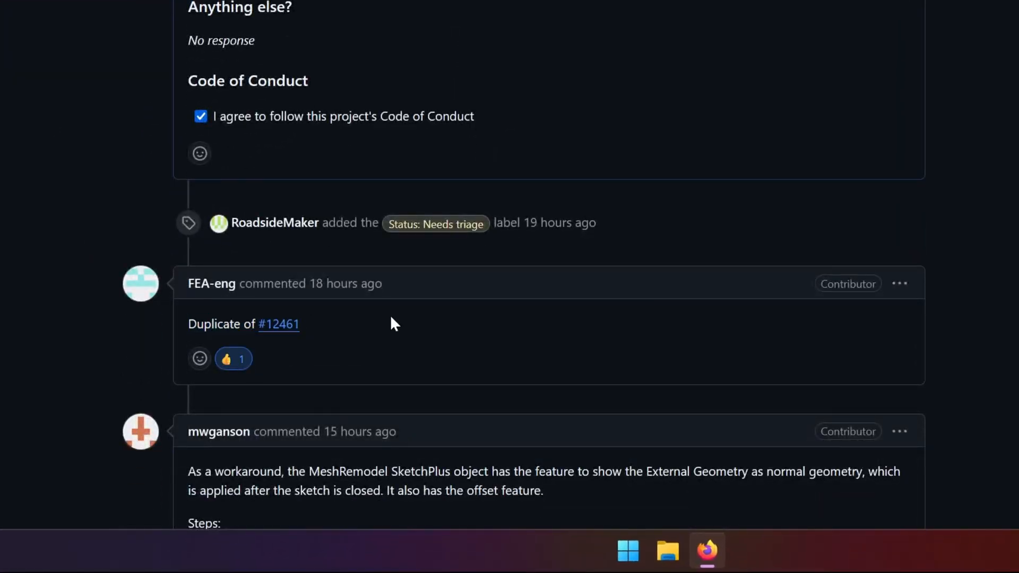
mouse_move(278, 324)
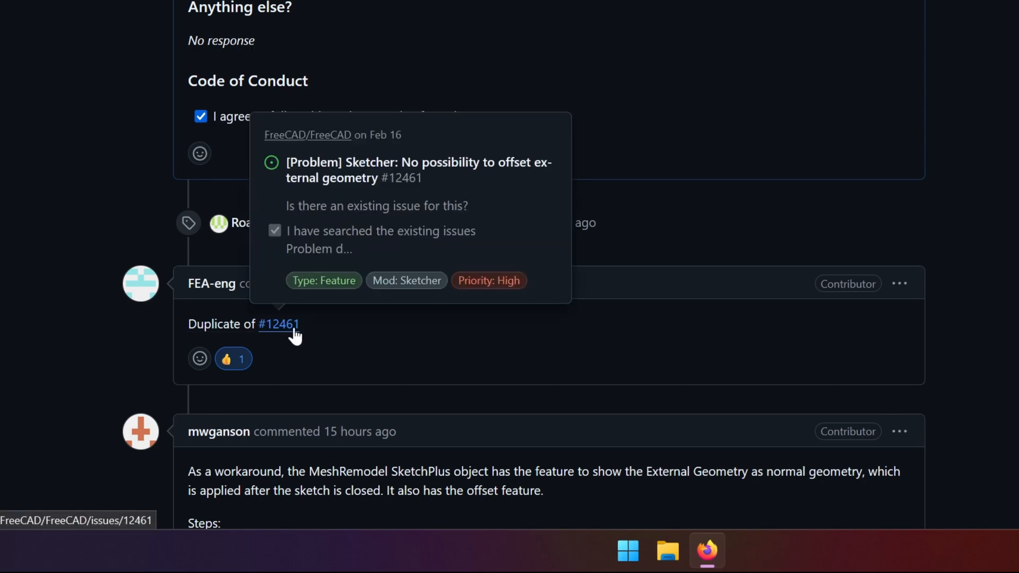
Review the older duplicate issue #12461, then return to the FreeCAD sketch.
left_click(278, 325)
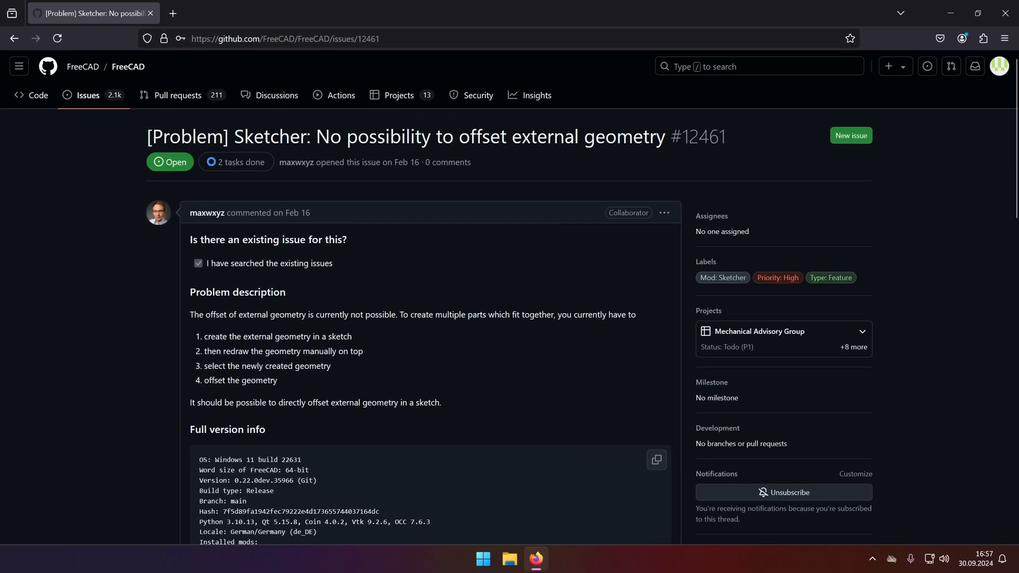
scroll("down", 3)
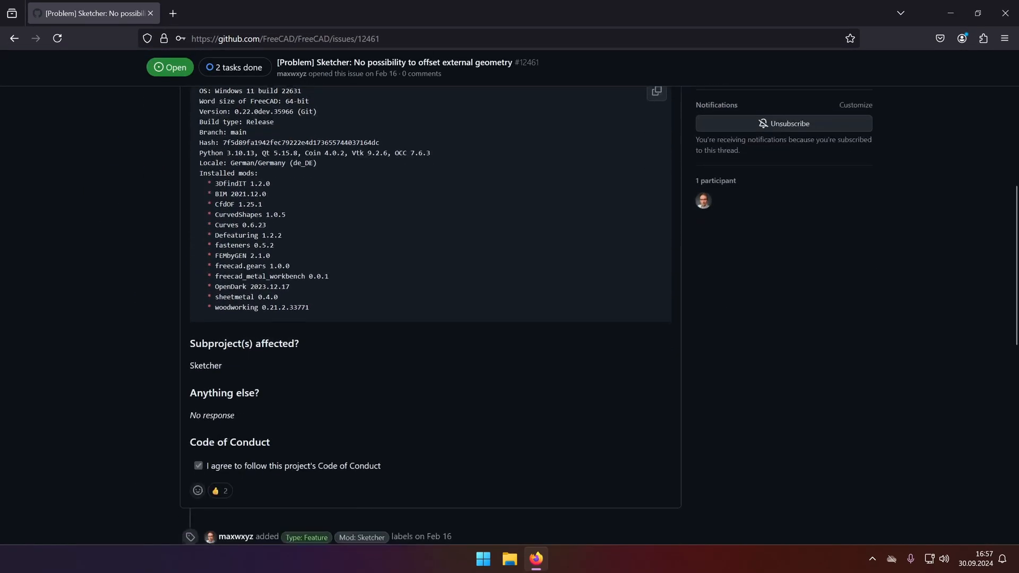
scroll("down", 3)
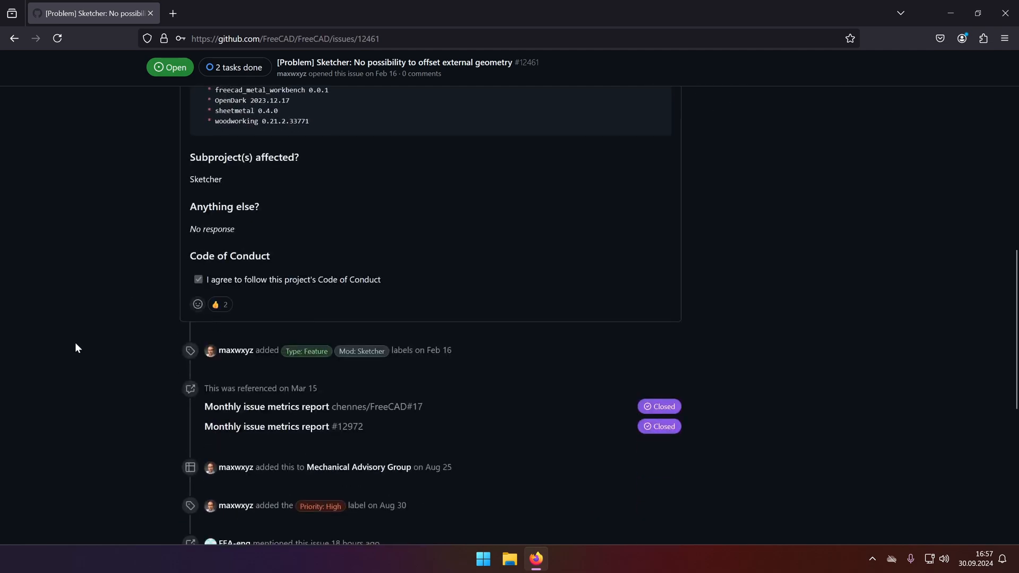
left_click(549, 560)
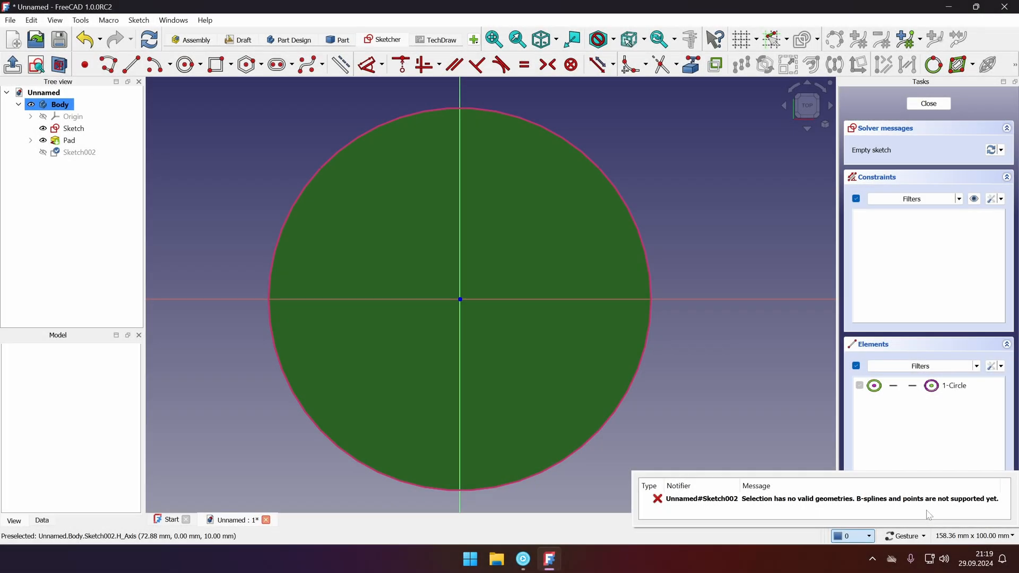